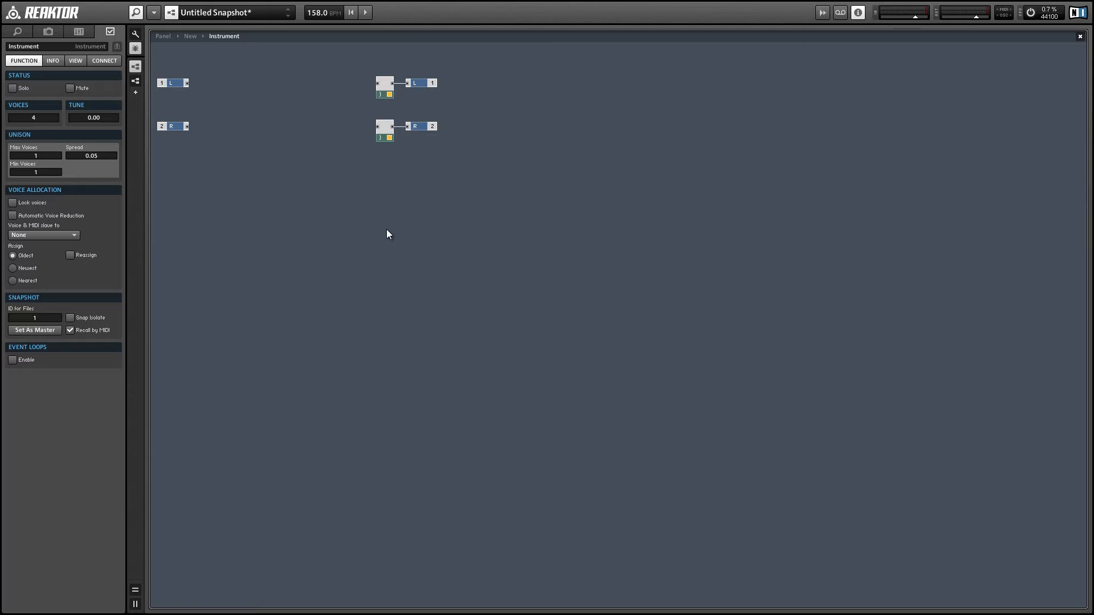
- Insert a built-in Event Table module and resize its table to X 2048, Y 1
right_click(388, 234)
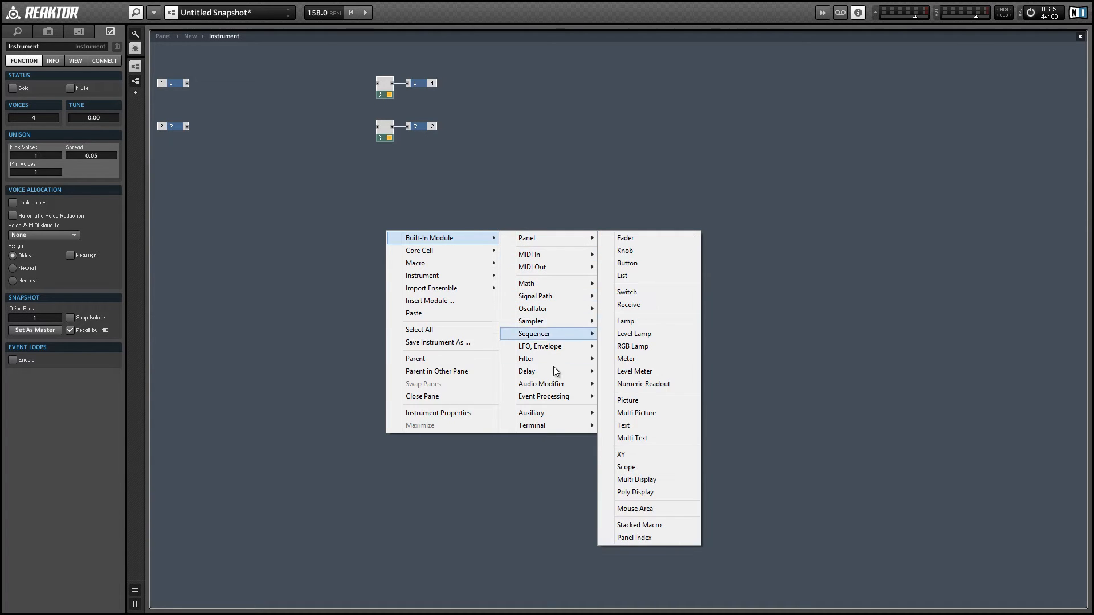
mouse_move(543, 396)
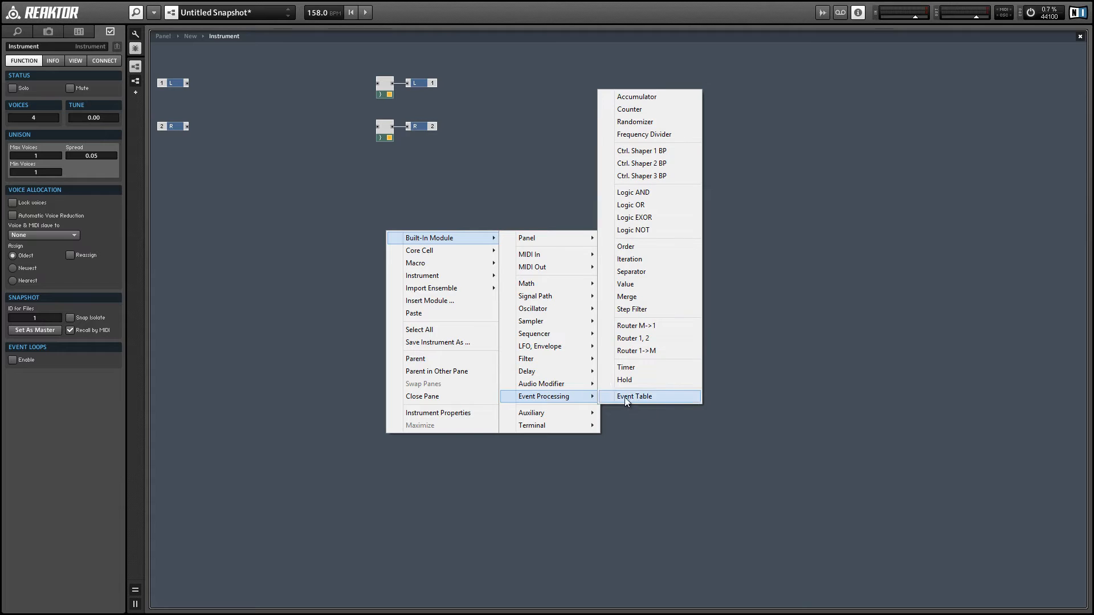
click(633, 397)
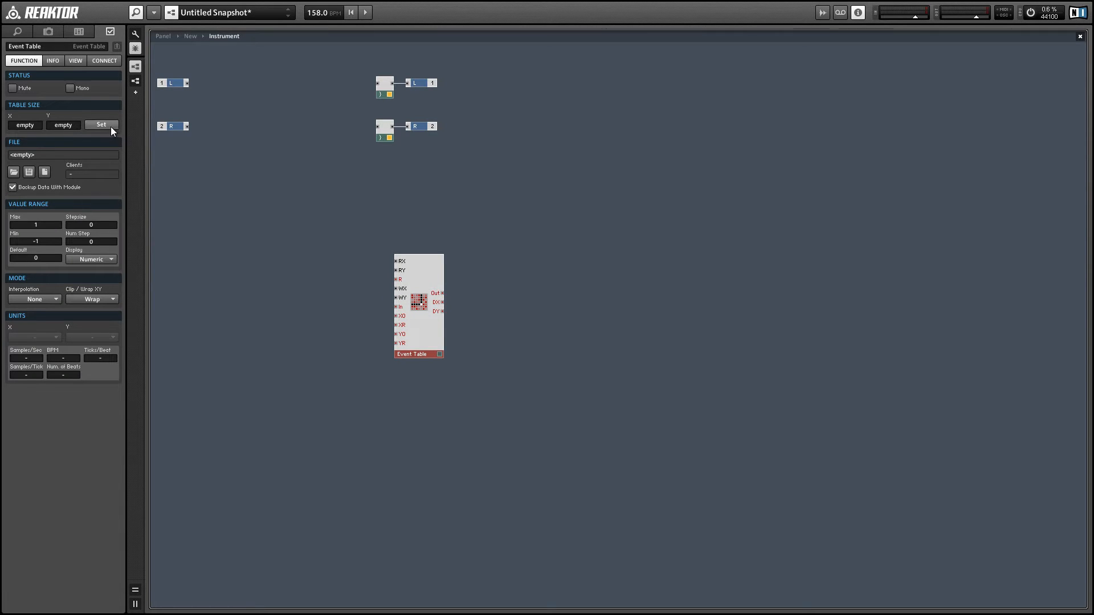
click(100, 124)
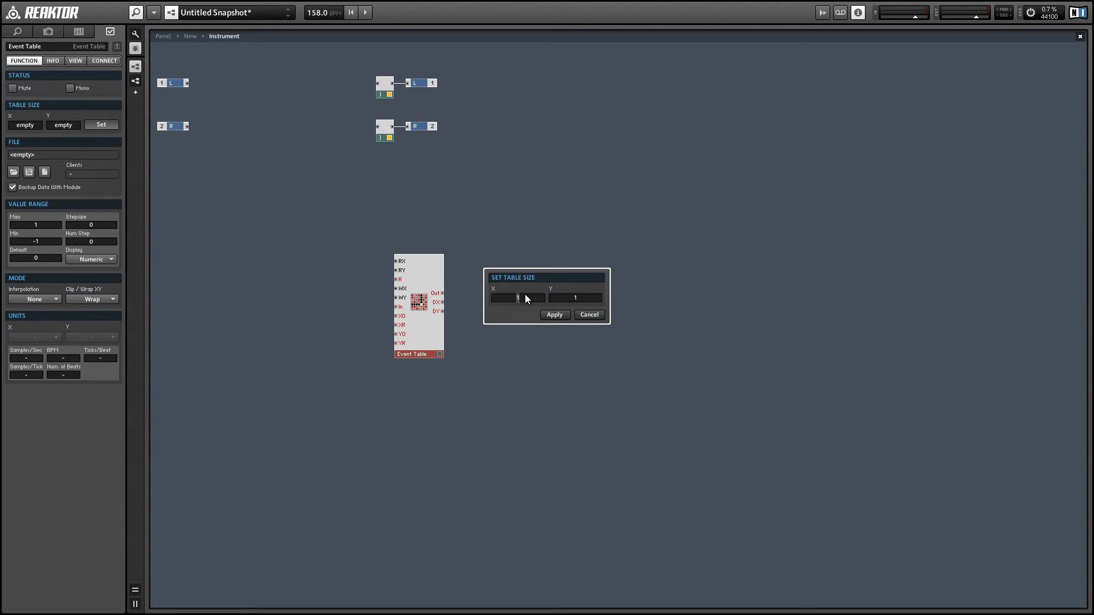
text(2048)
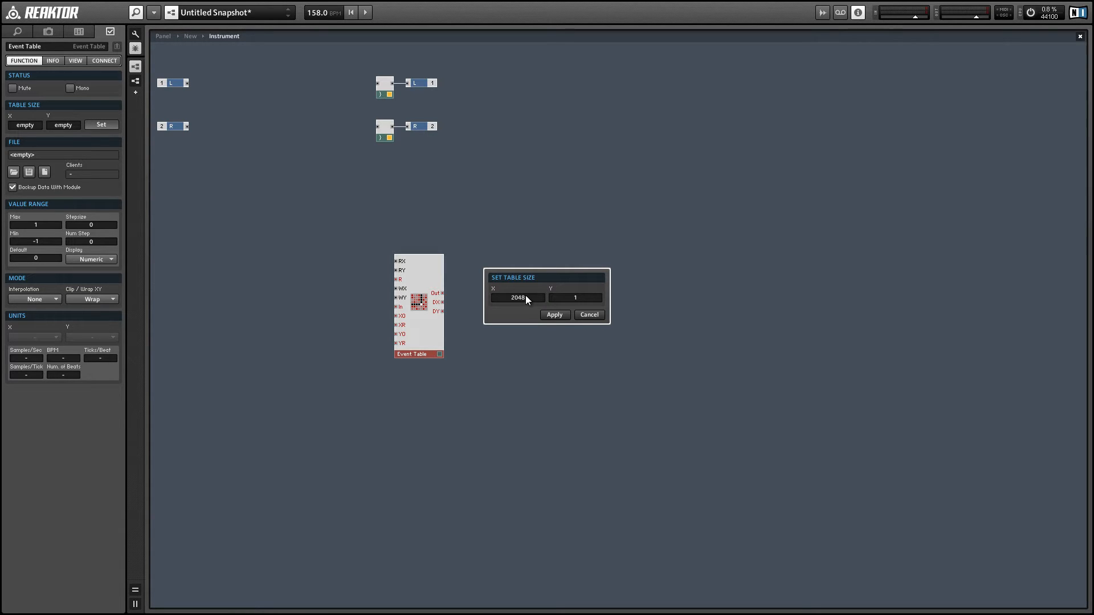
click(553, 315)
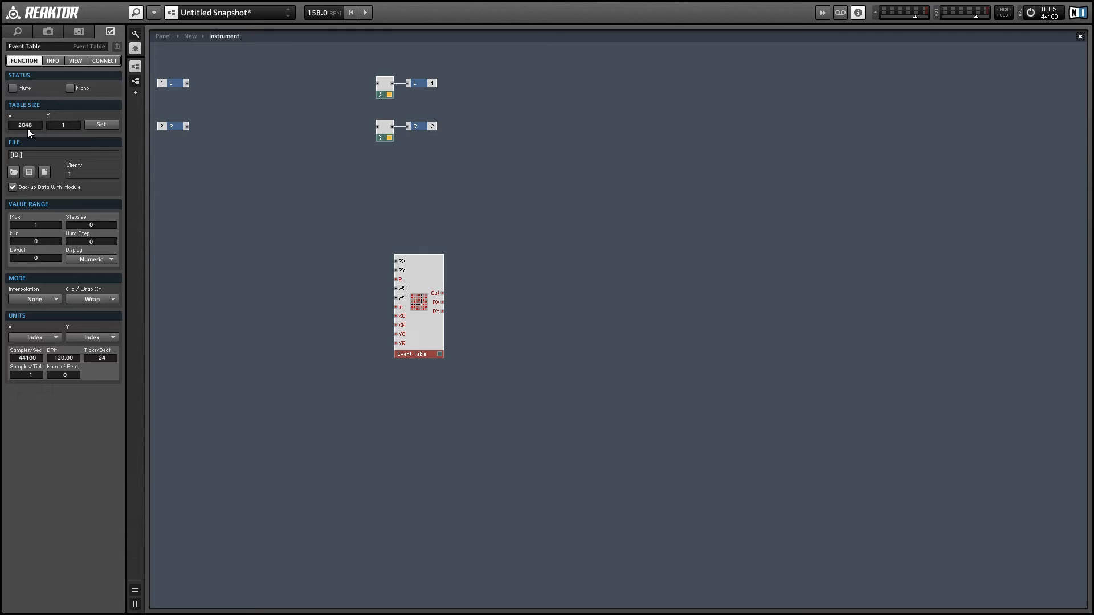
mouse_move(21, 136)
text(-1)
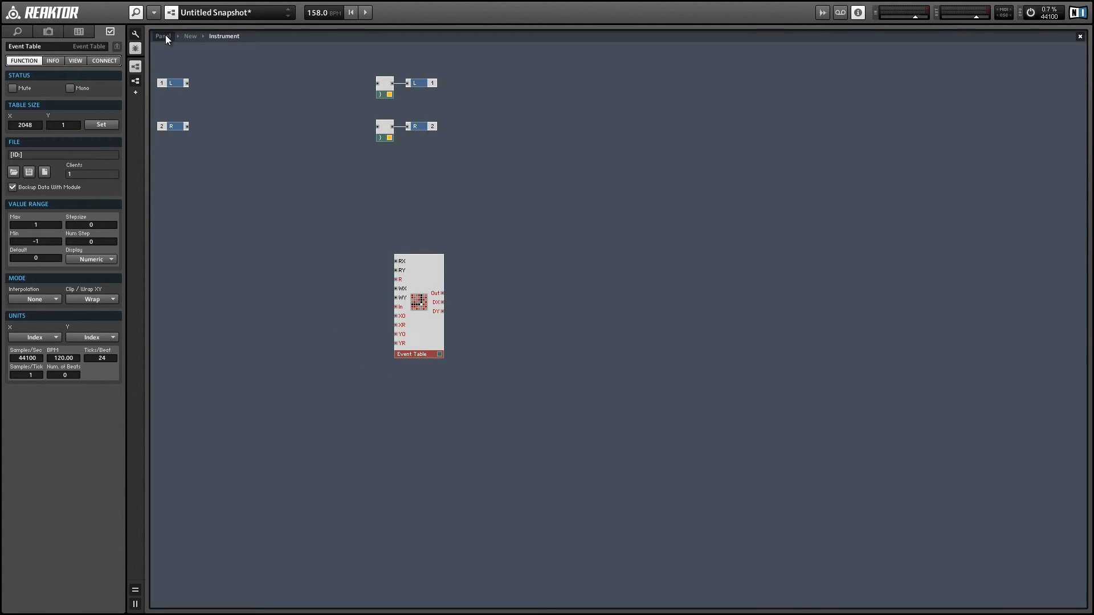
- On the panel, draw a curve into the Event Table and set Clip/Wrap XY to Clip
click(162, 36)
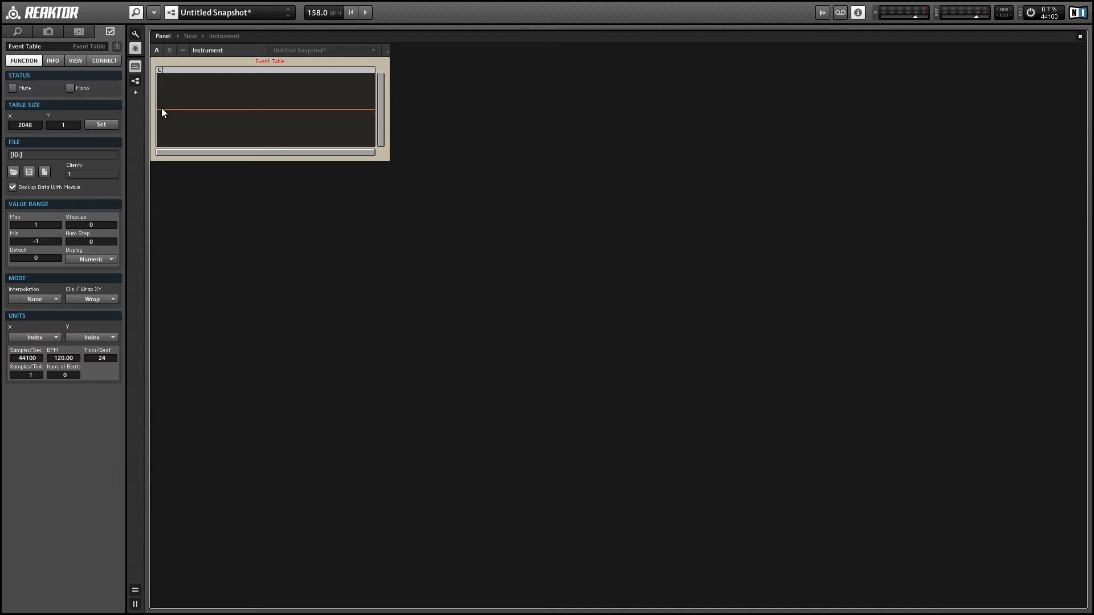
mouse_move(185, 102)
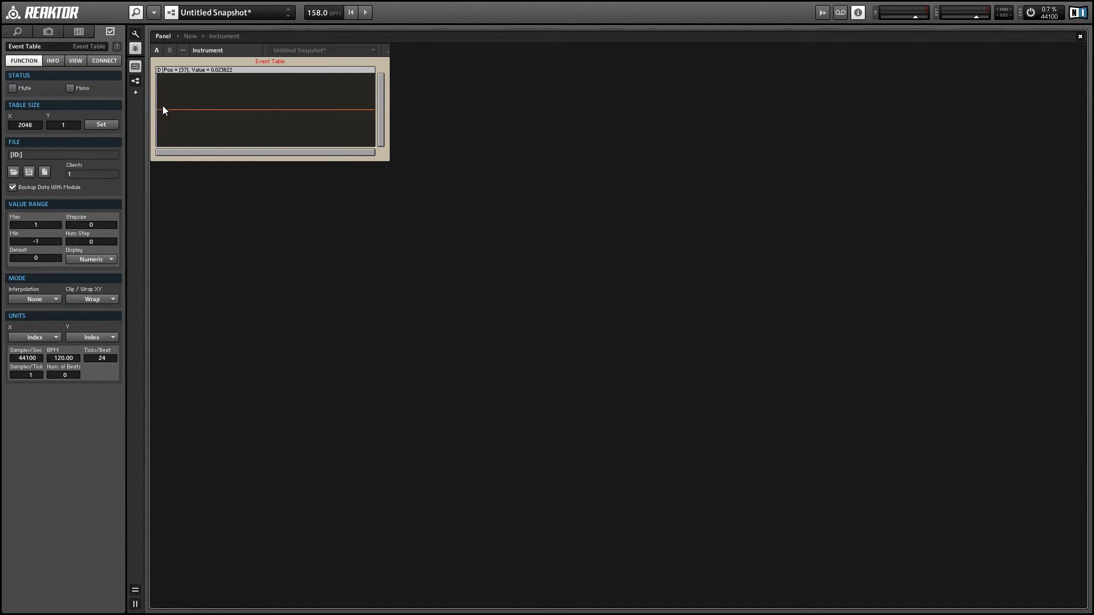
drag(164, 110, 331, 84)
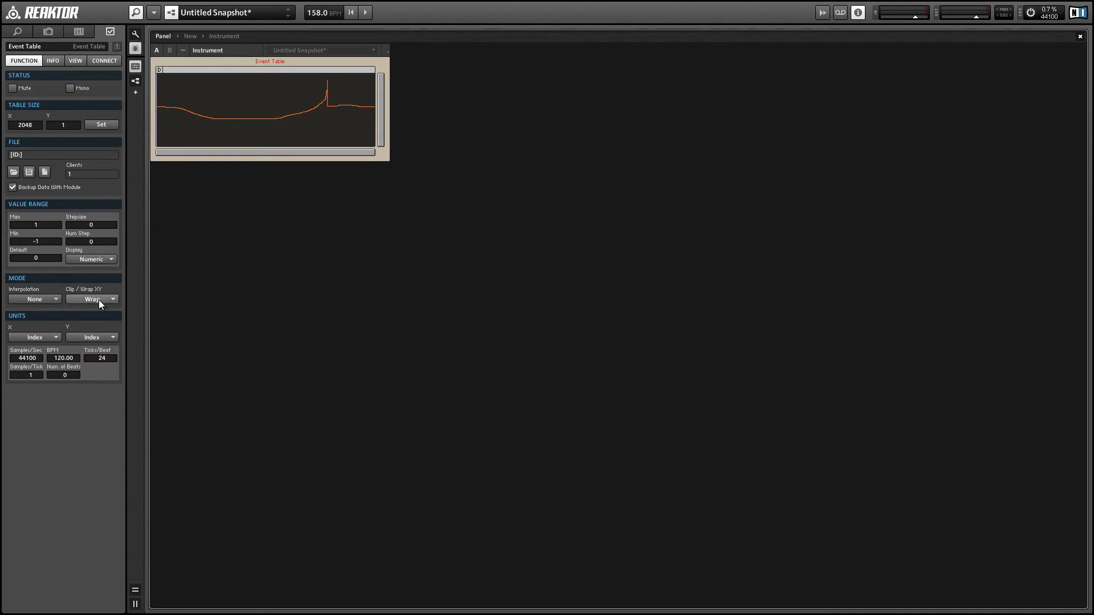
click(91, 298)
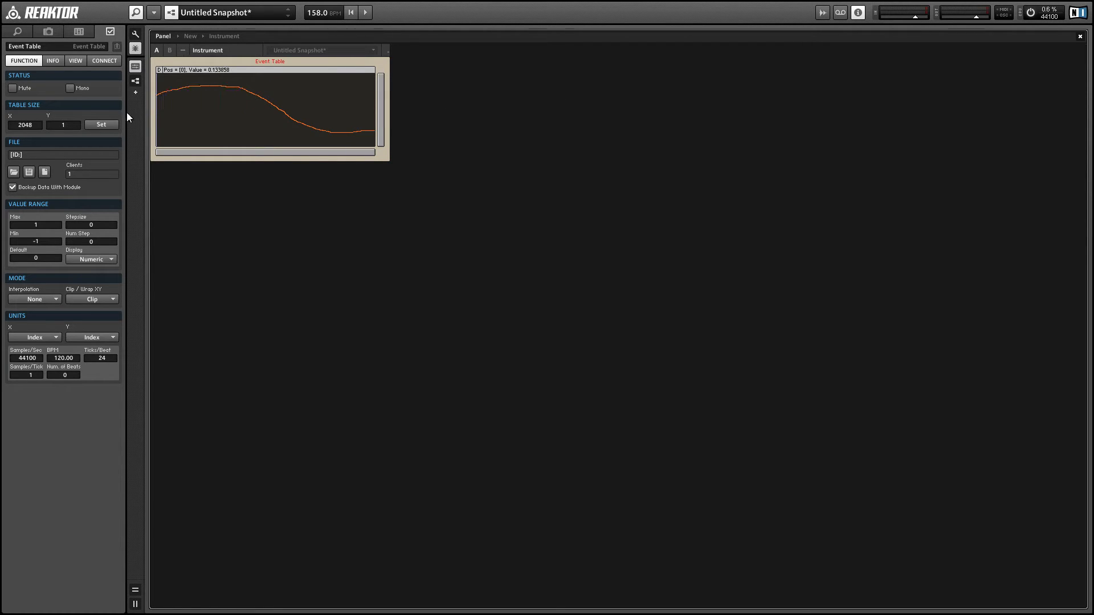
mouse_move(187, 242)
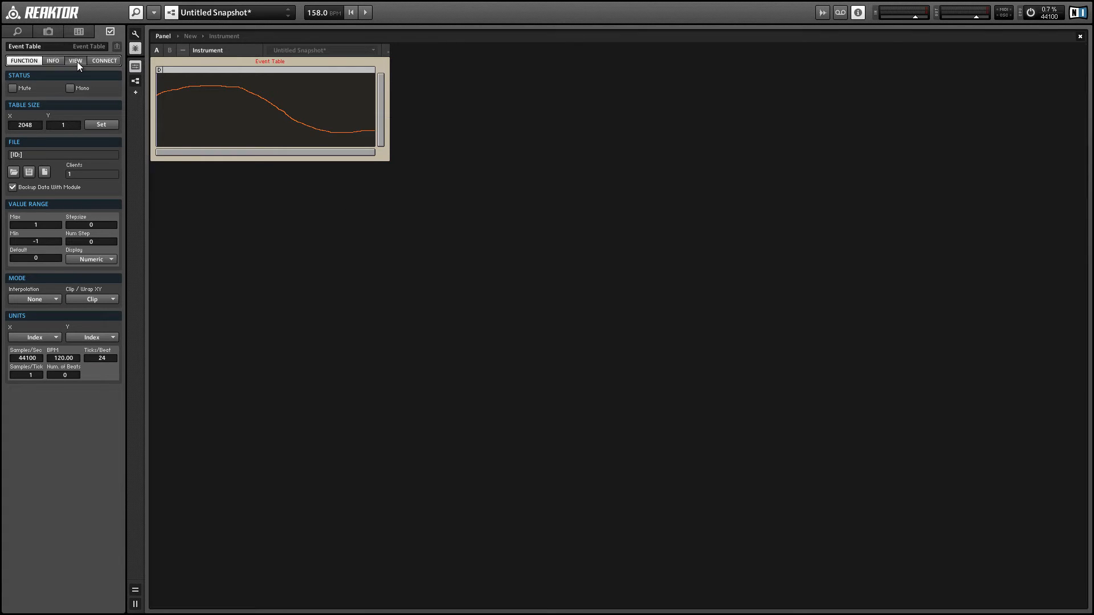
- Hide the table display's scrollbars and label, and enable Show Write Position
click(75, 61)
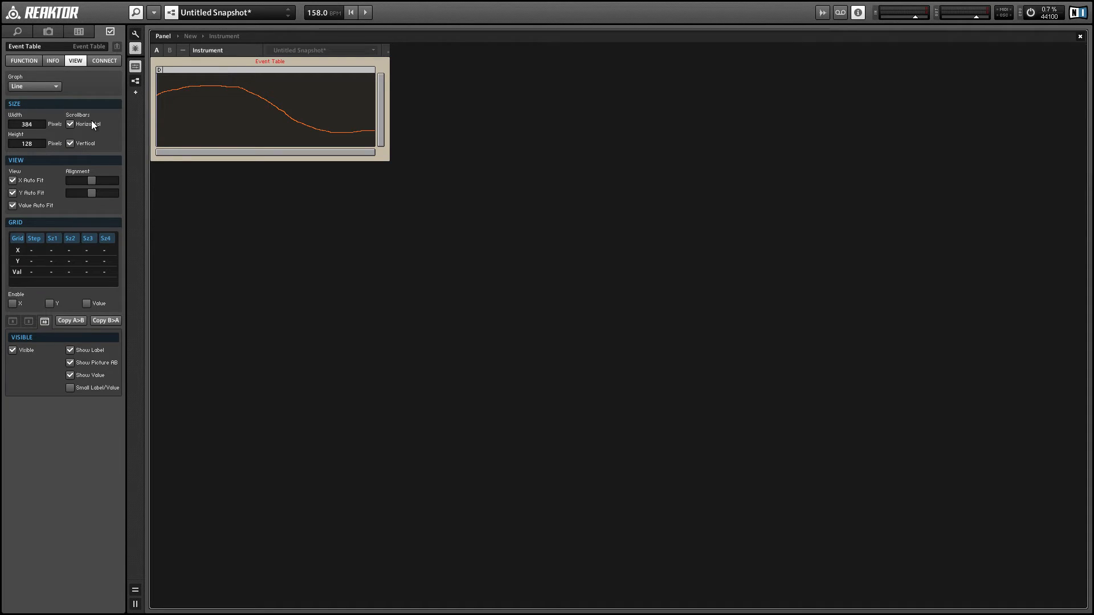
click(69, 123)
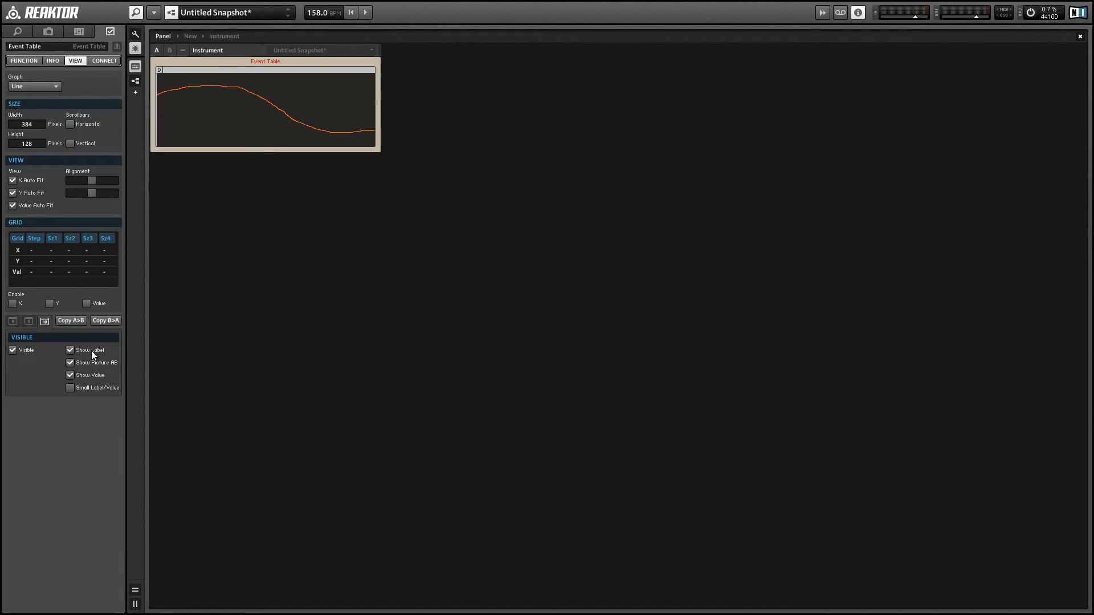
click(69, 349)
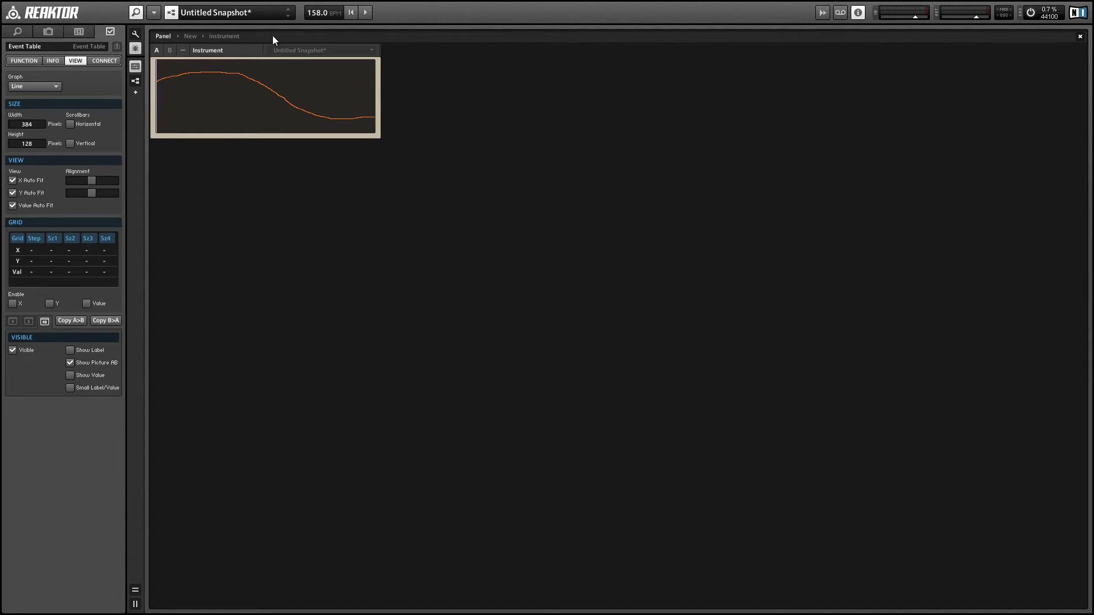
mouse_move(96, 310)
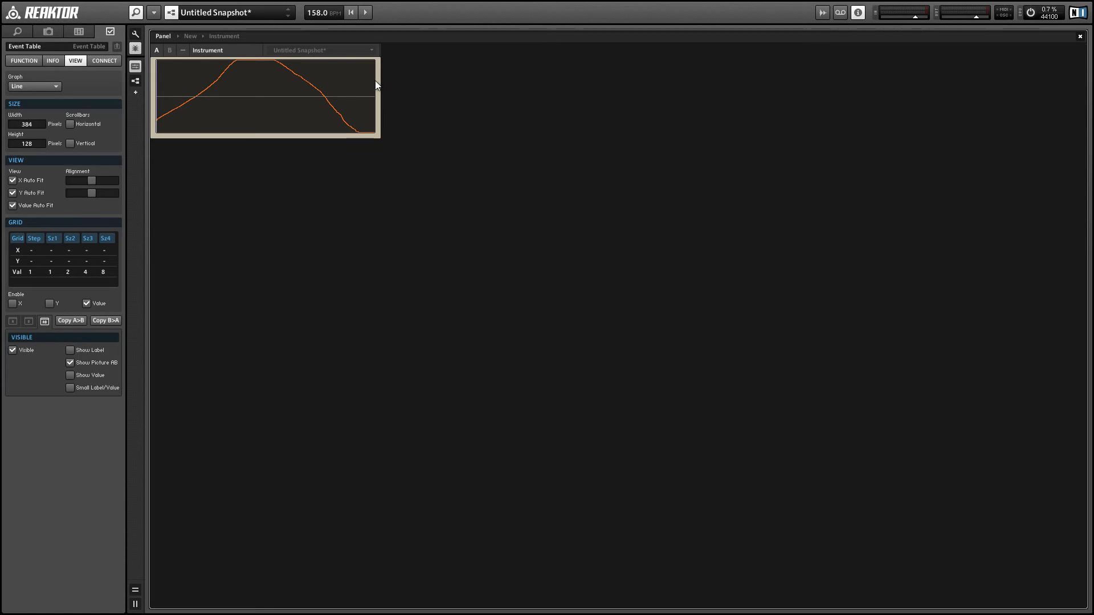
mouse_move(390, 87)
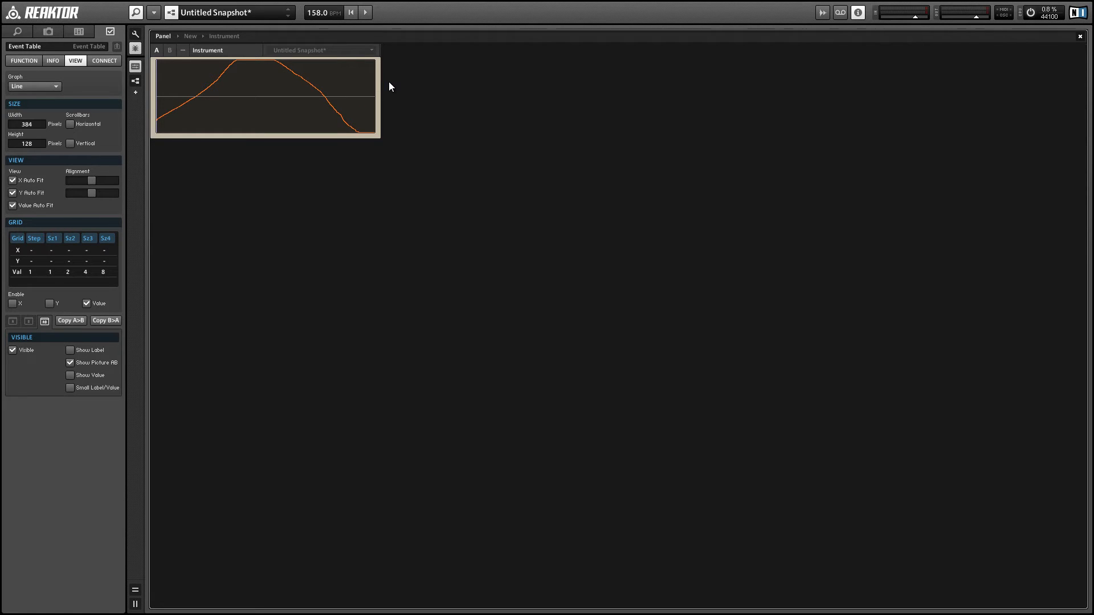
mouse_move(328, 74)
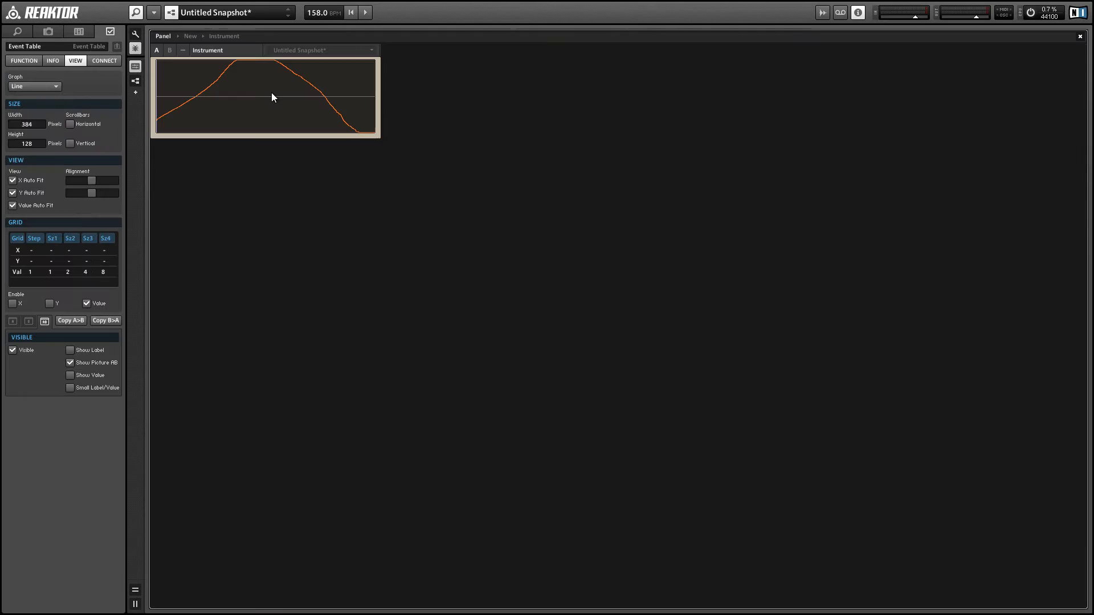
right_click(273, 97)
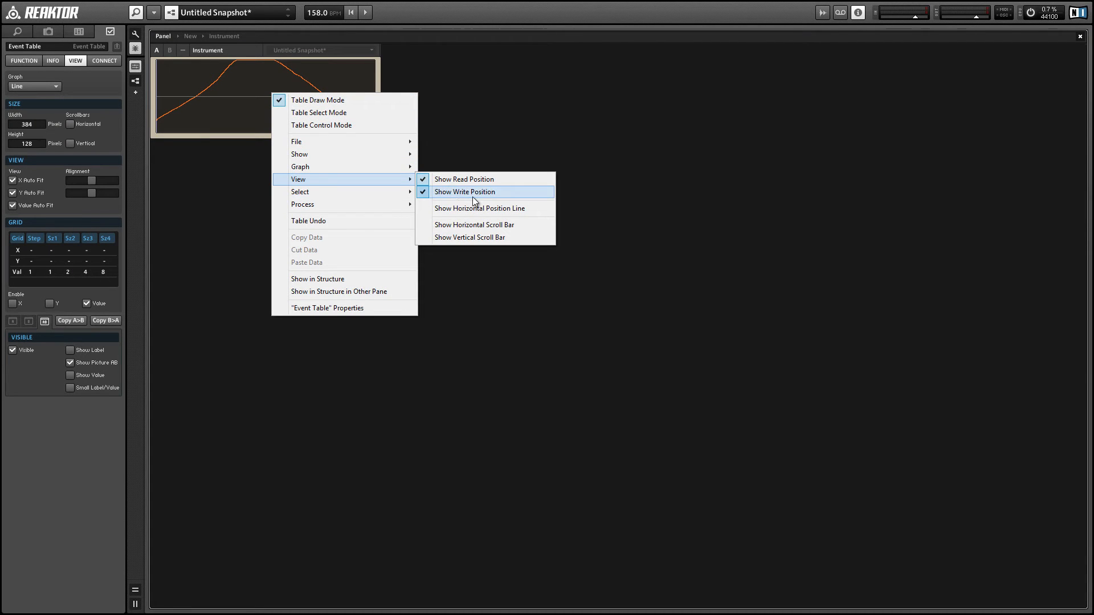
click(465, 192)
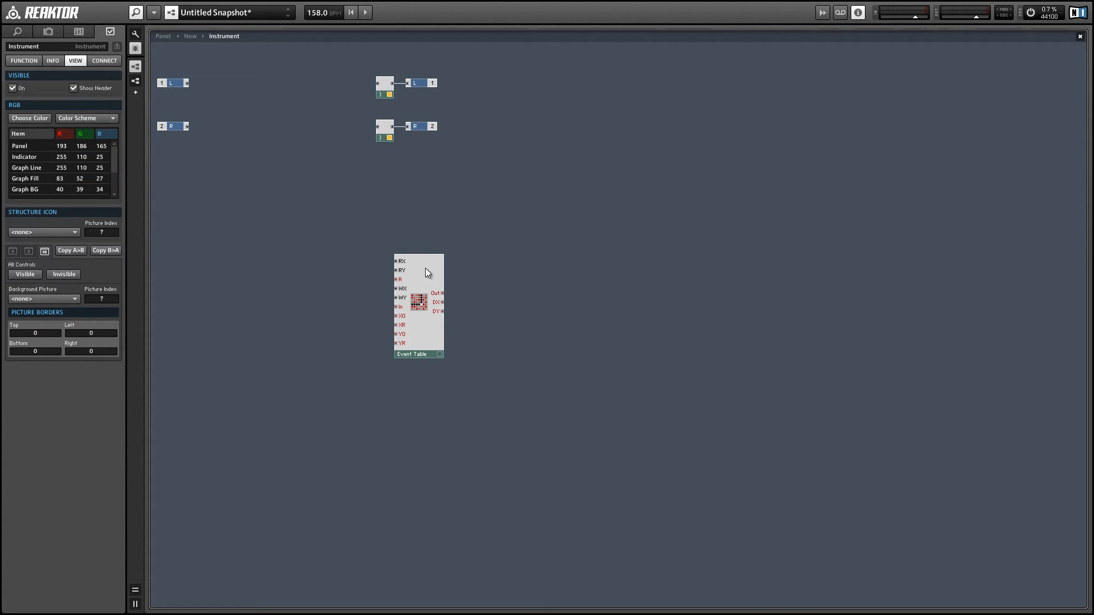
- Insert a Ramp oscillator and move it beside the Event Table
click(418, 307)
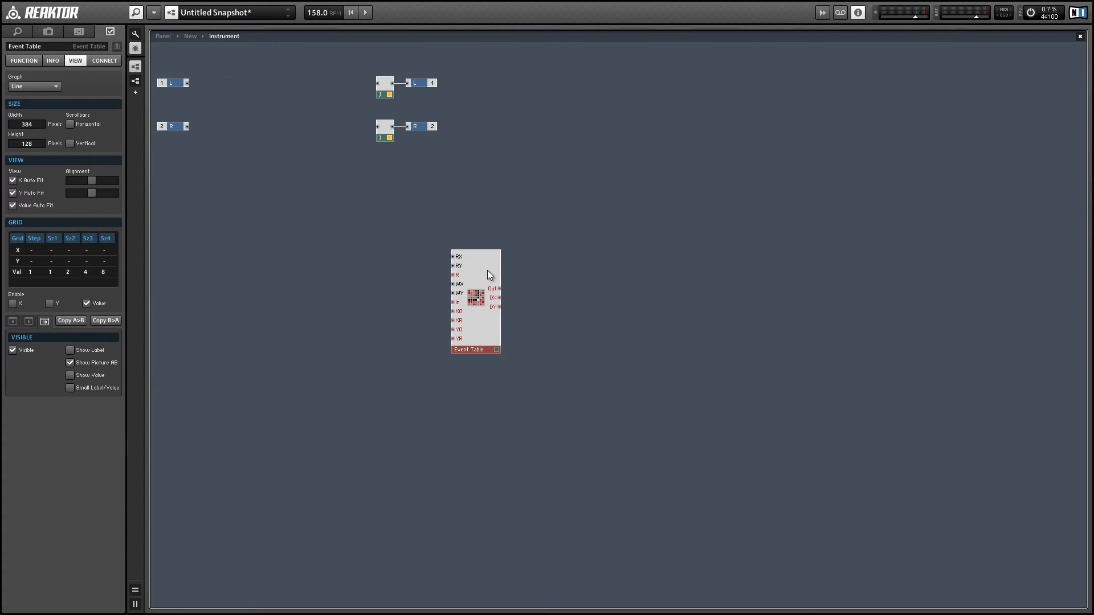
right_click(333, 219)
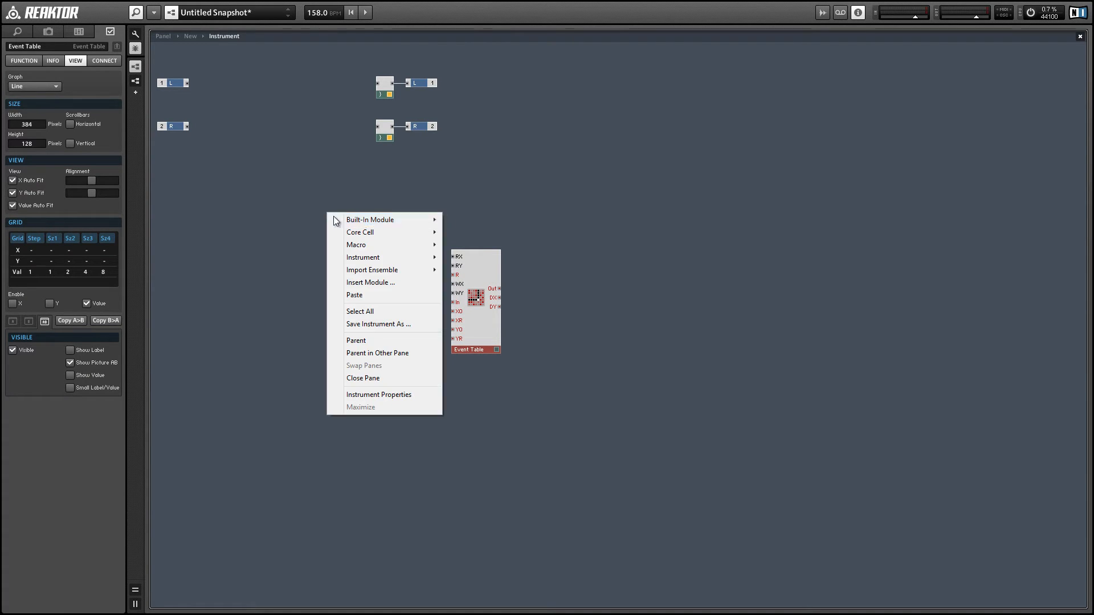
mouse_move(472, 289)
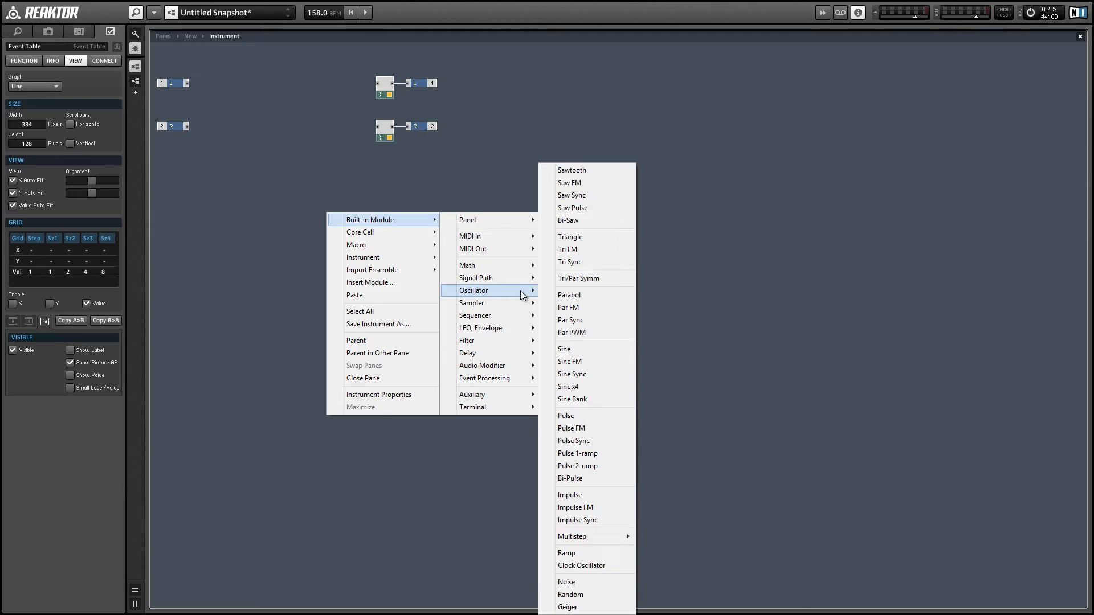
mouse_move(586, 552)
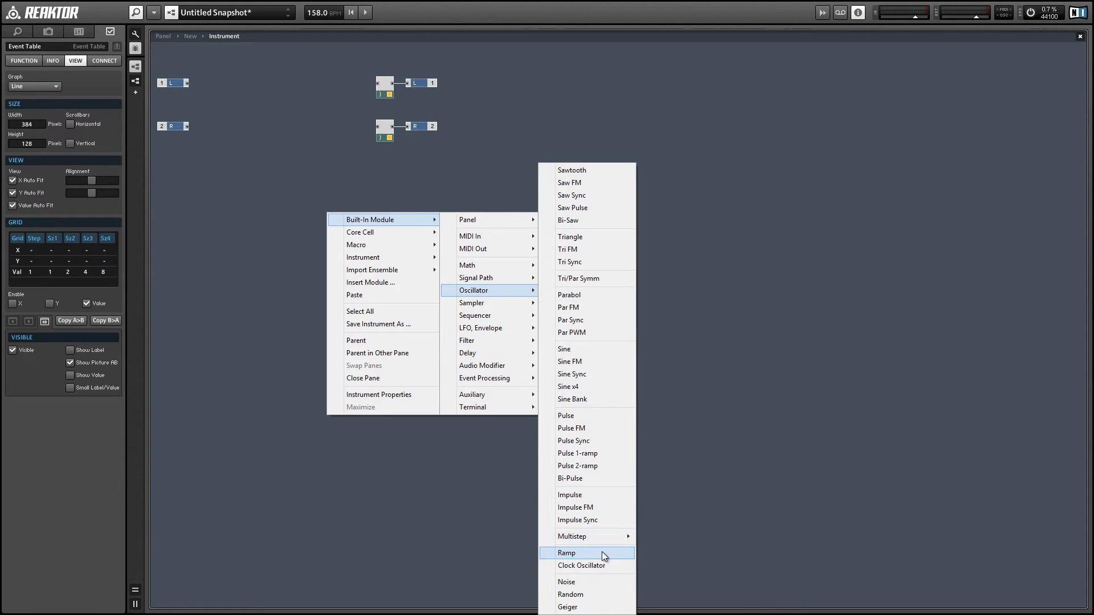
click(566, 553)
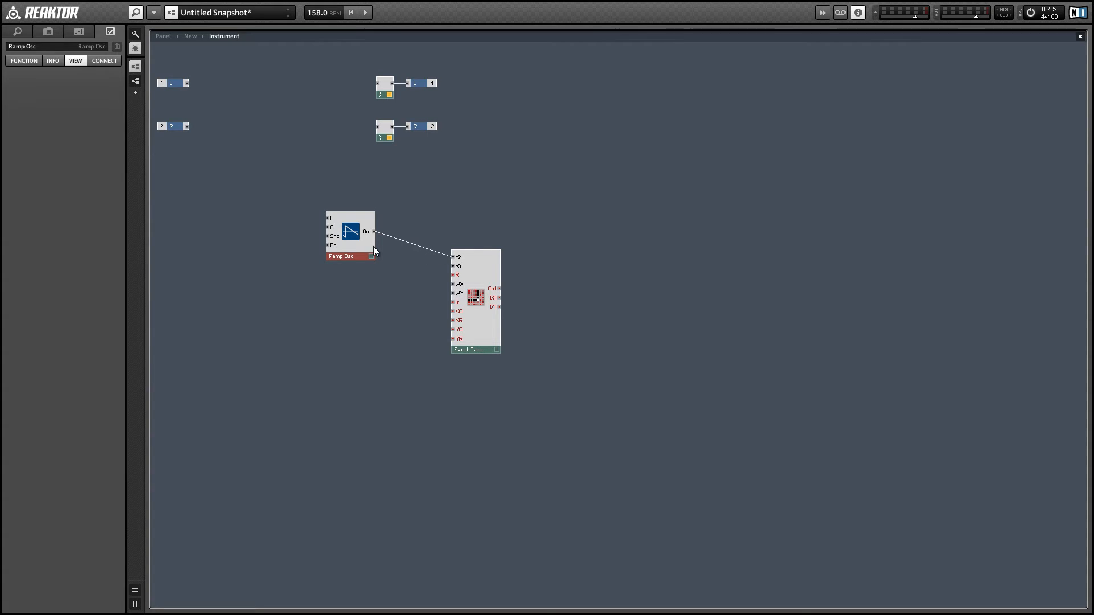
drag(349, 233, 391, 258)
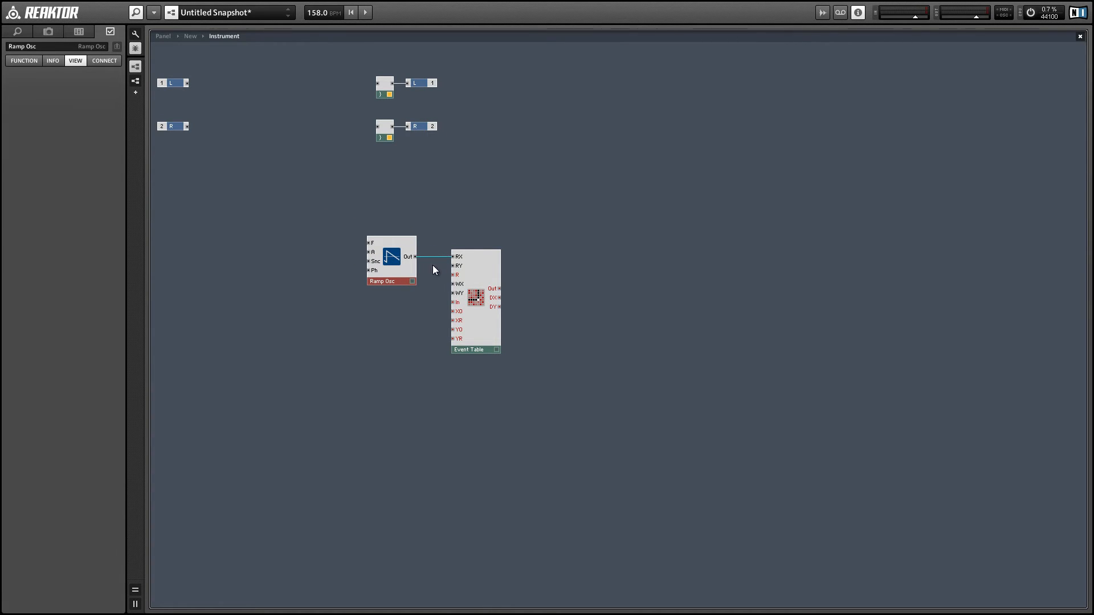
mouse_move(478, 276)
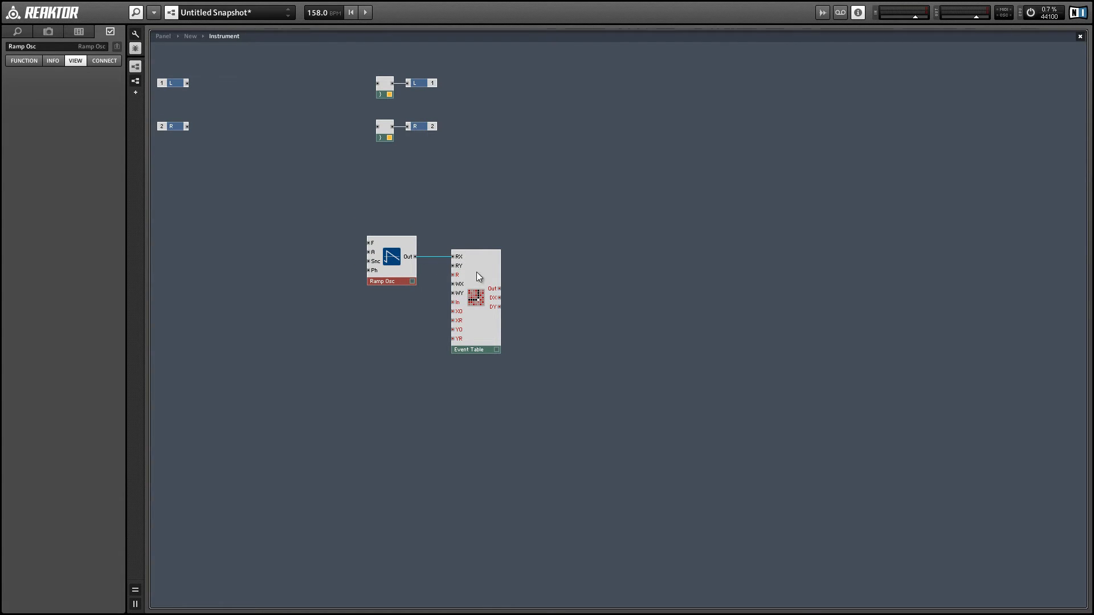
mouse_move(495, 301)
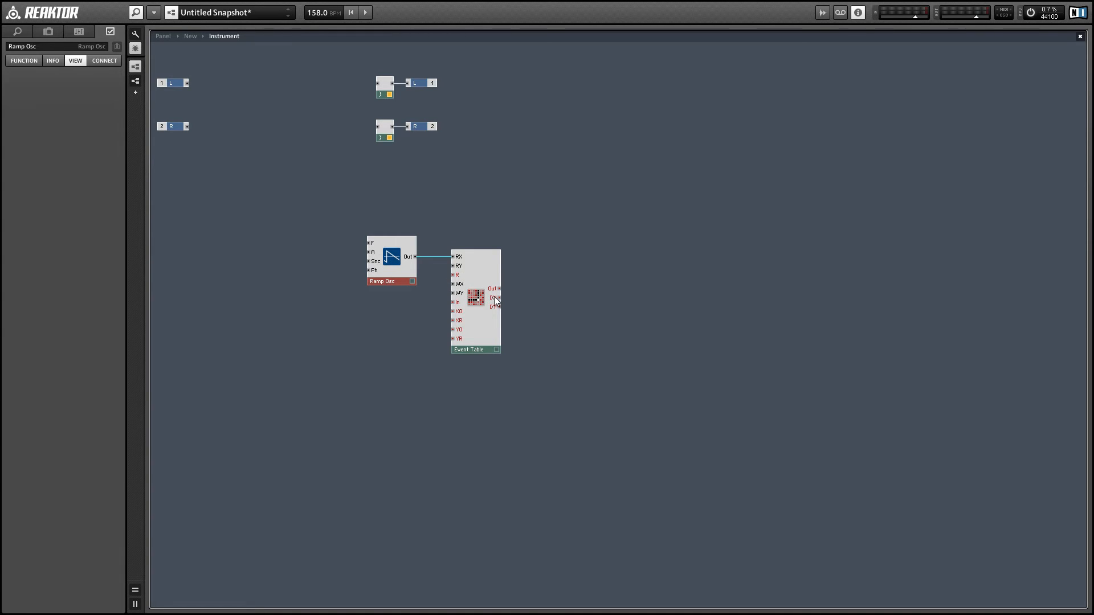
mouse_move(454, 258)
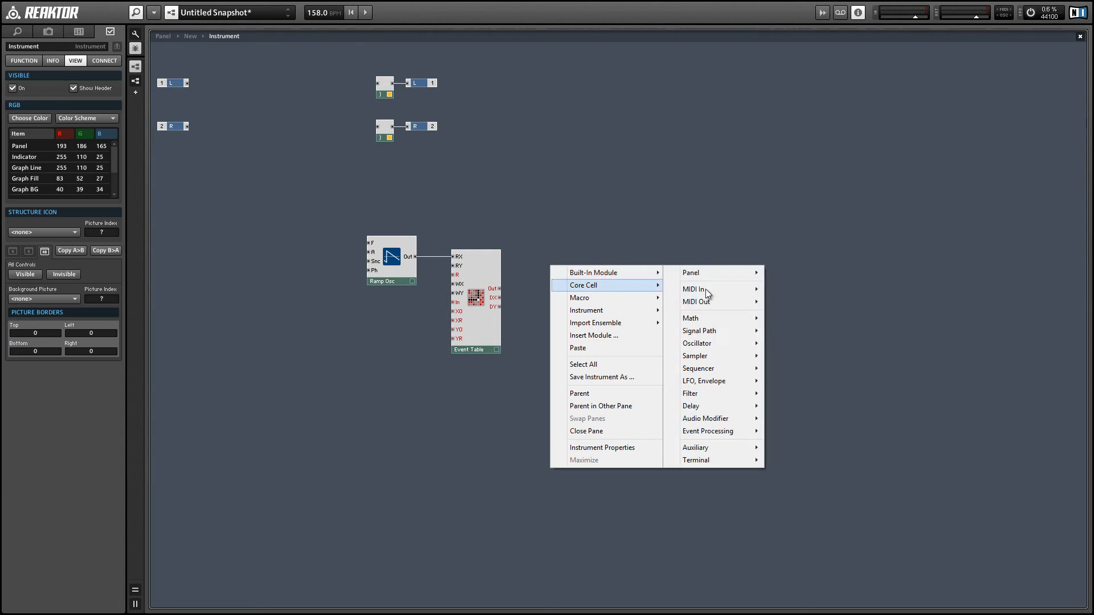
- Insert a Constant and a Freq fader, then check Freq's 0–20 range settings
click(690, 317)
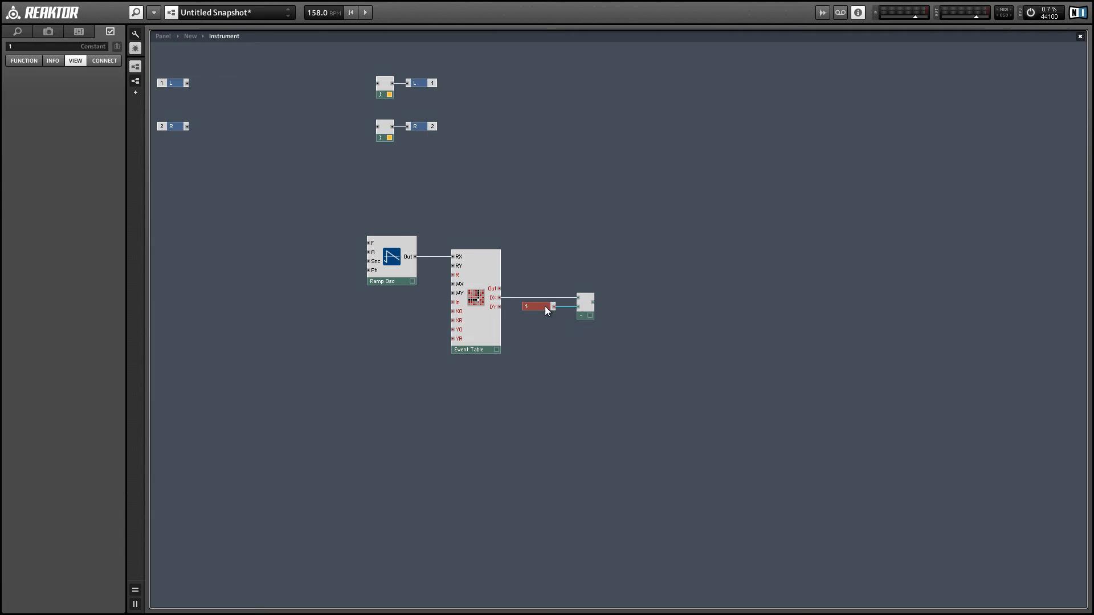
click(584, 302)
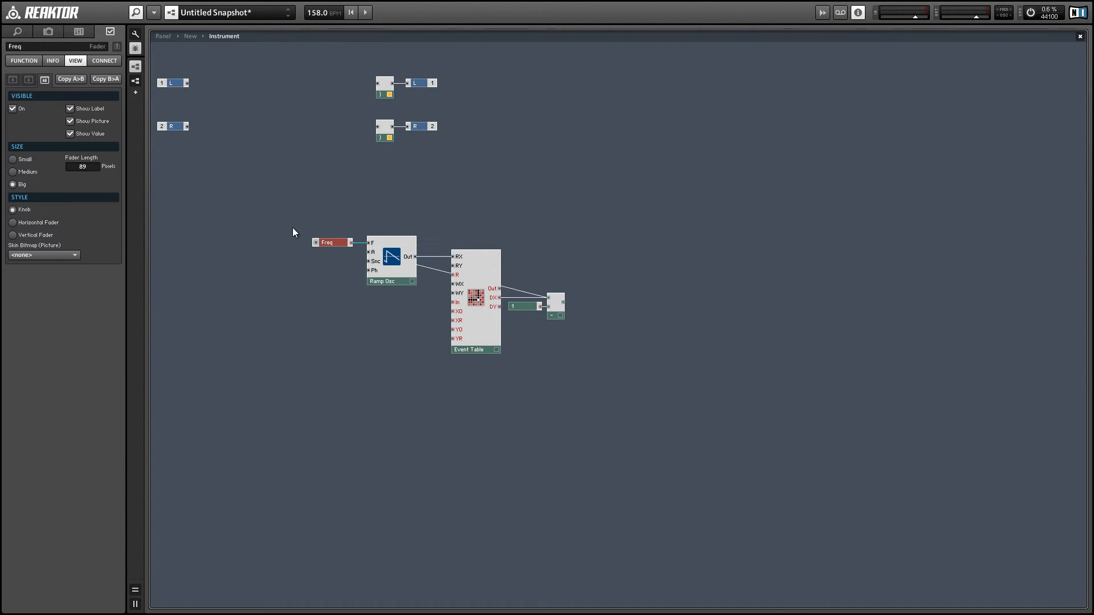
click(22, 61)
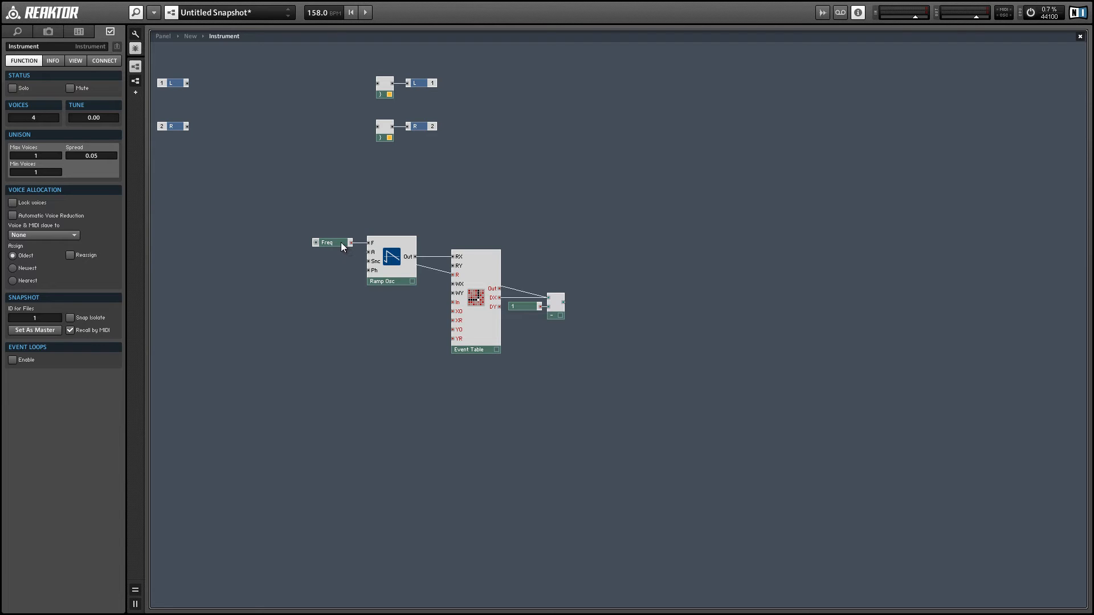
click(326, 242)
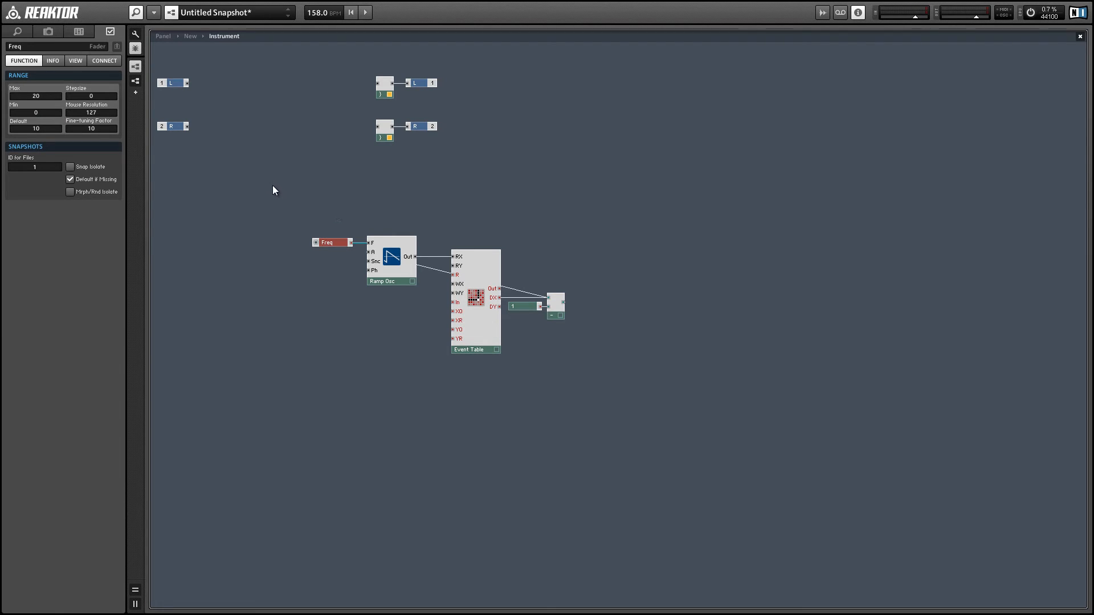
- Insert a MIDI In Gate module and wire it to the Ramp Osc Snc input
right_click(273, 190)
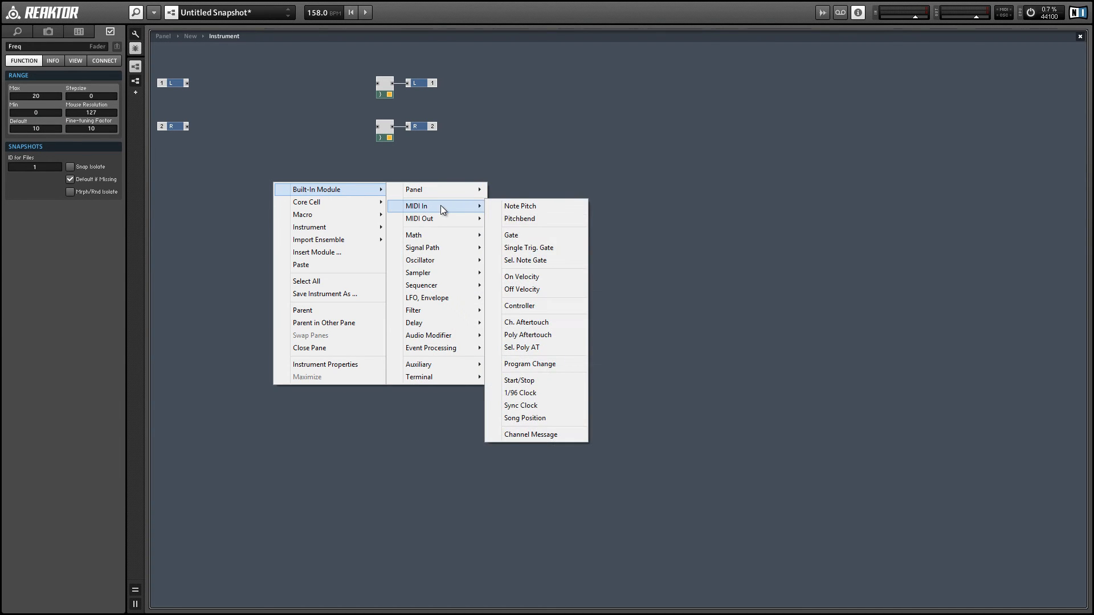
click(512, 234)
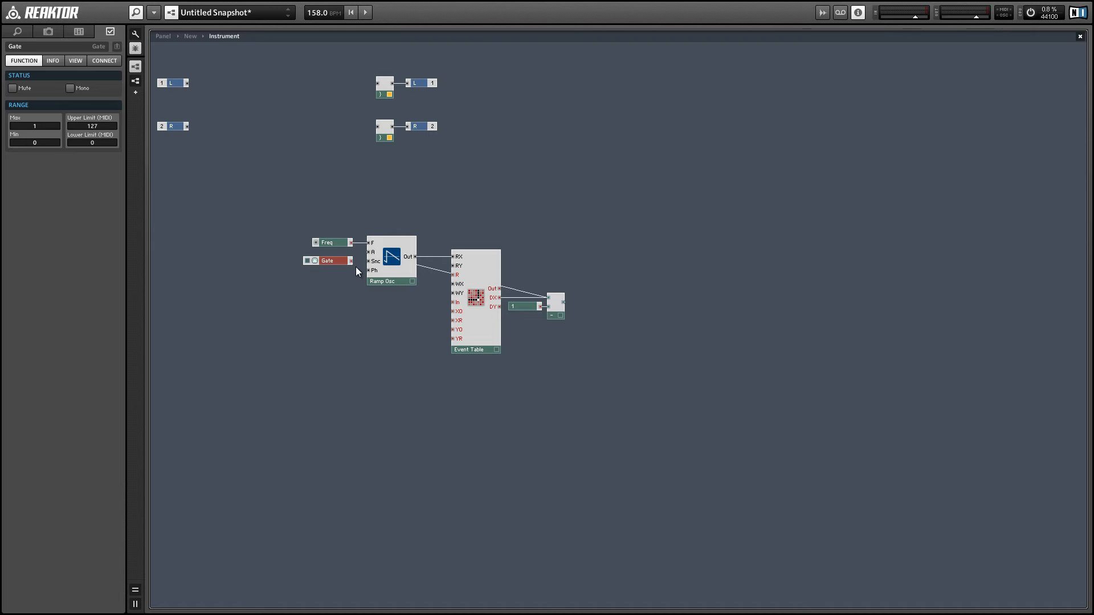
click(395, 286)
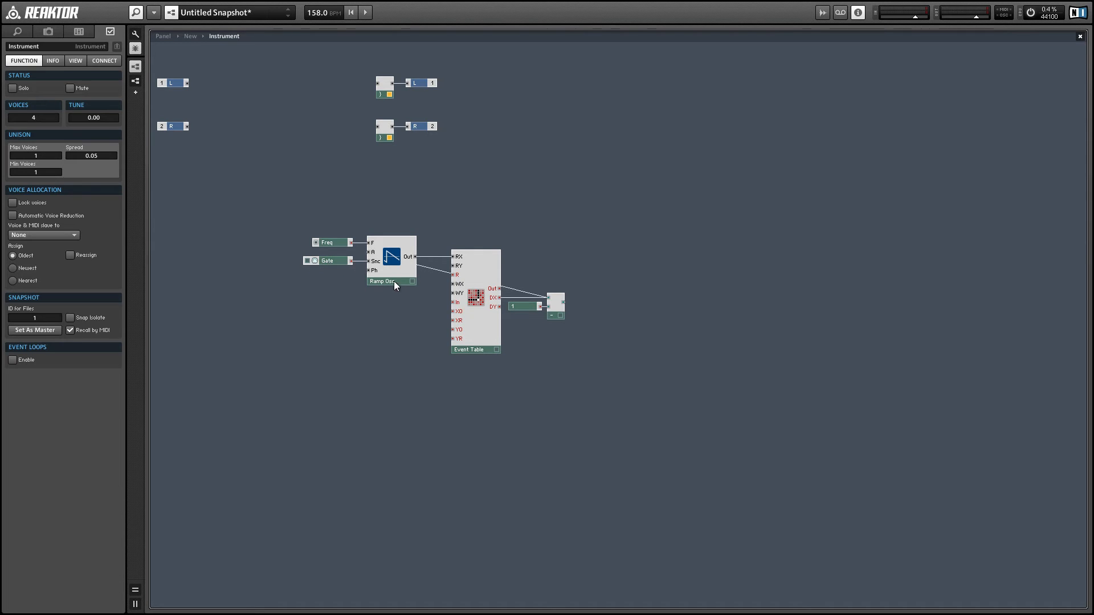
mouse_move(454, 275)
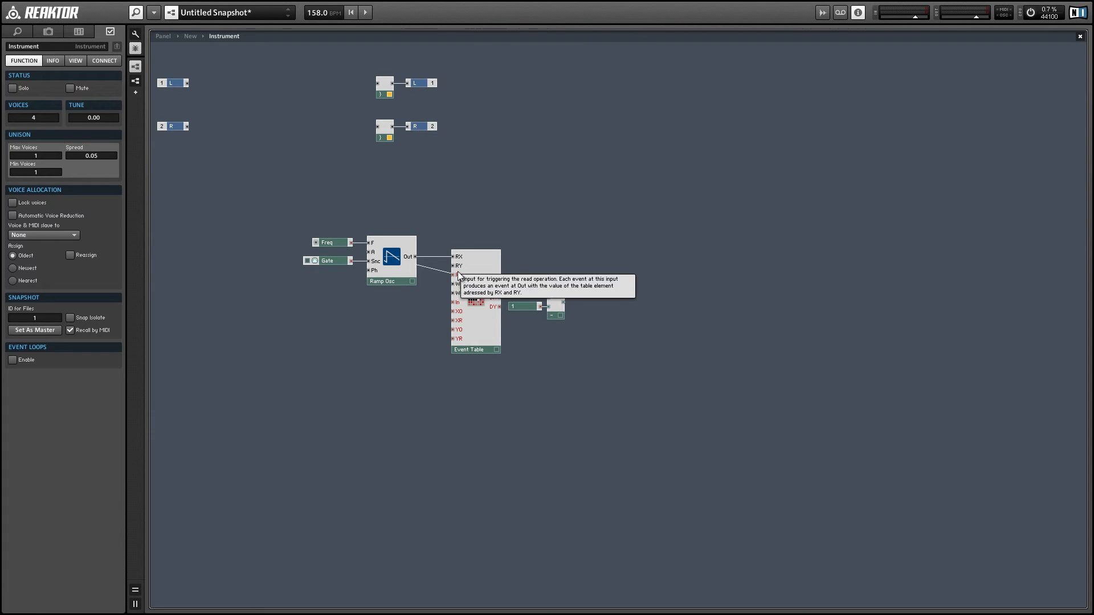
right_click(293, 209)
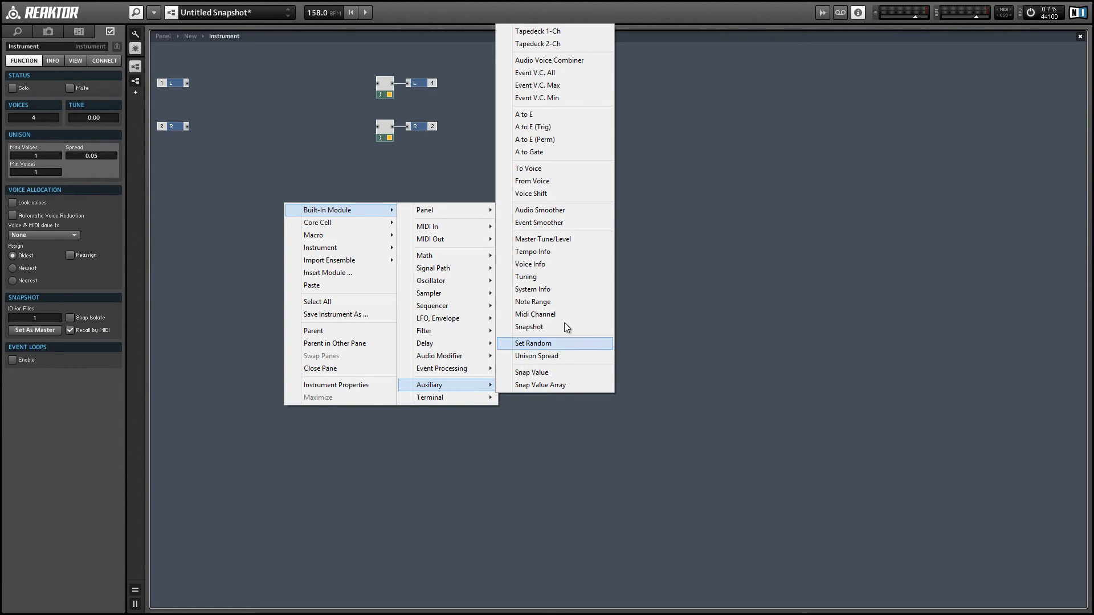
- Add a System Info module below the Ramp Osc, wired into the Event Table
click(532, 288)
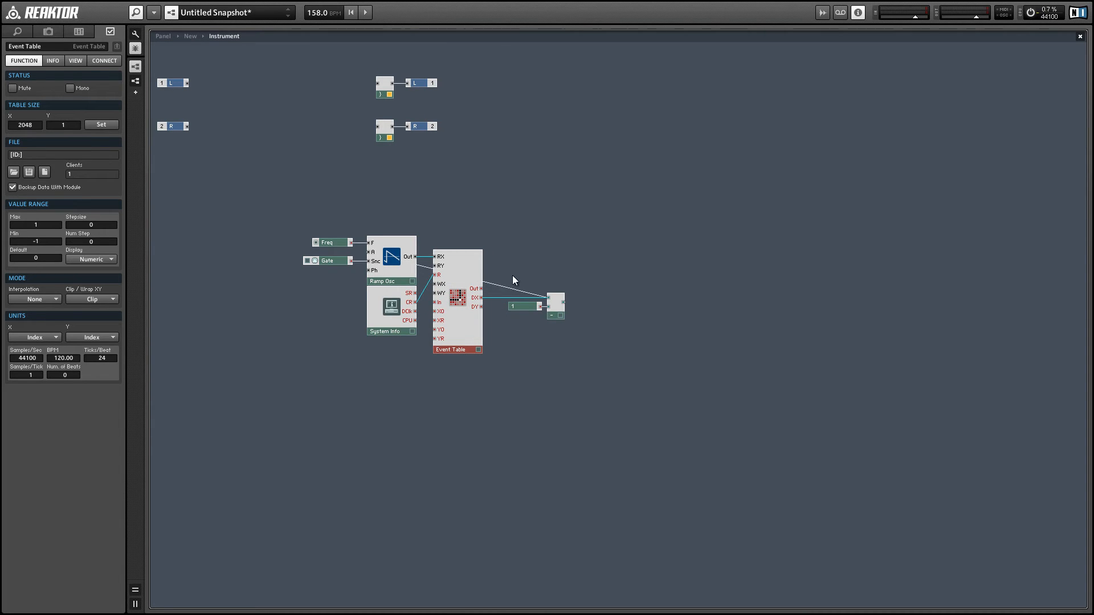
click(547, 306)
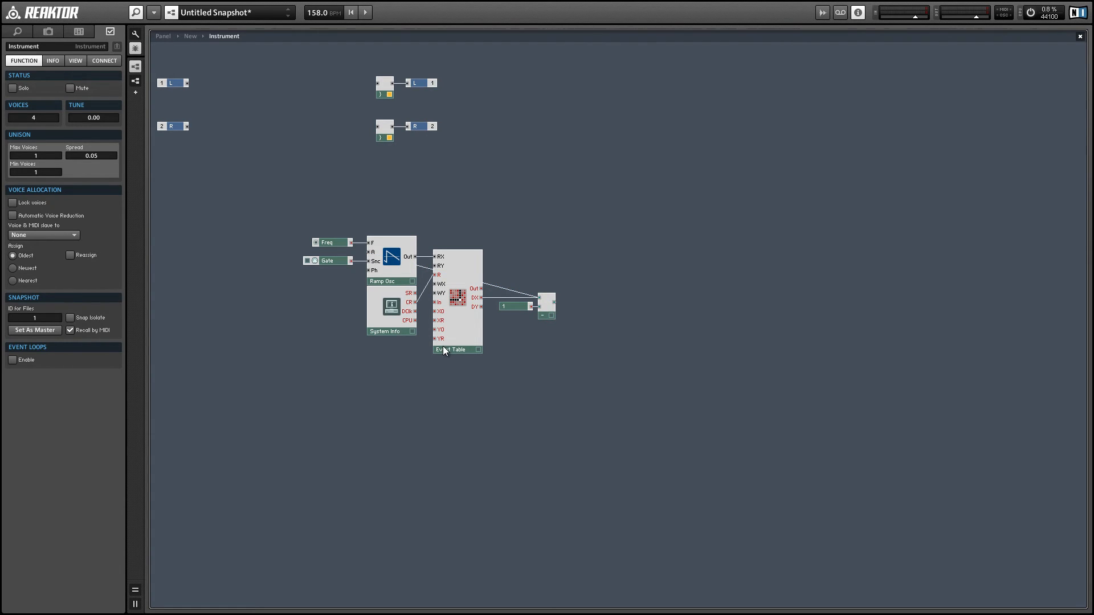
mouse_move(417, 349)
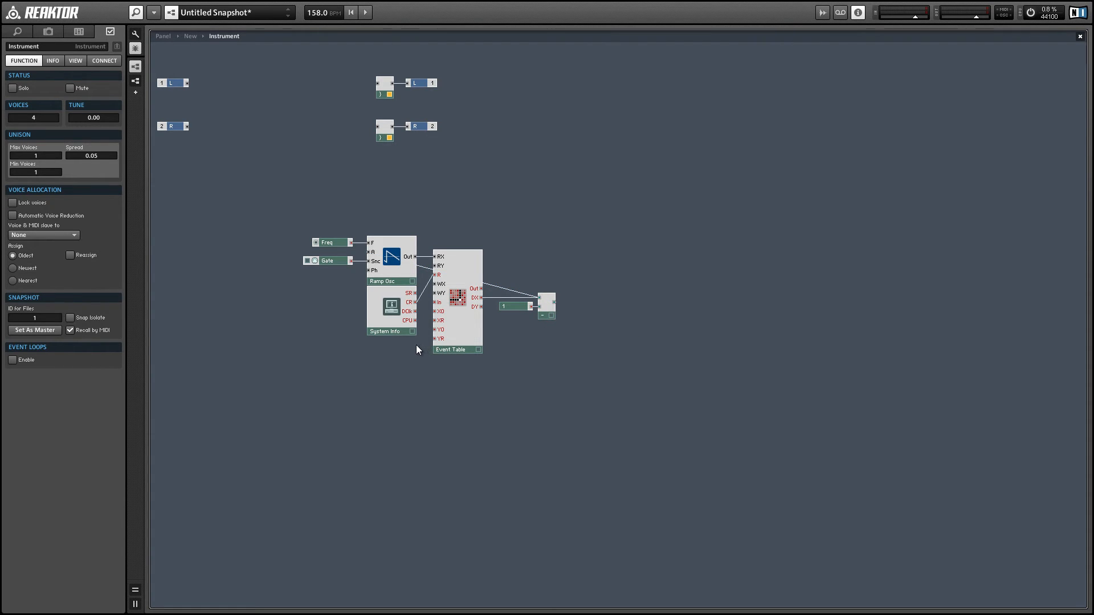
mouse_move(414, 348)
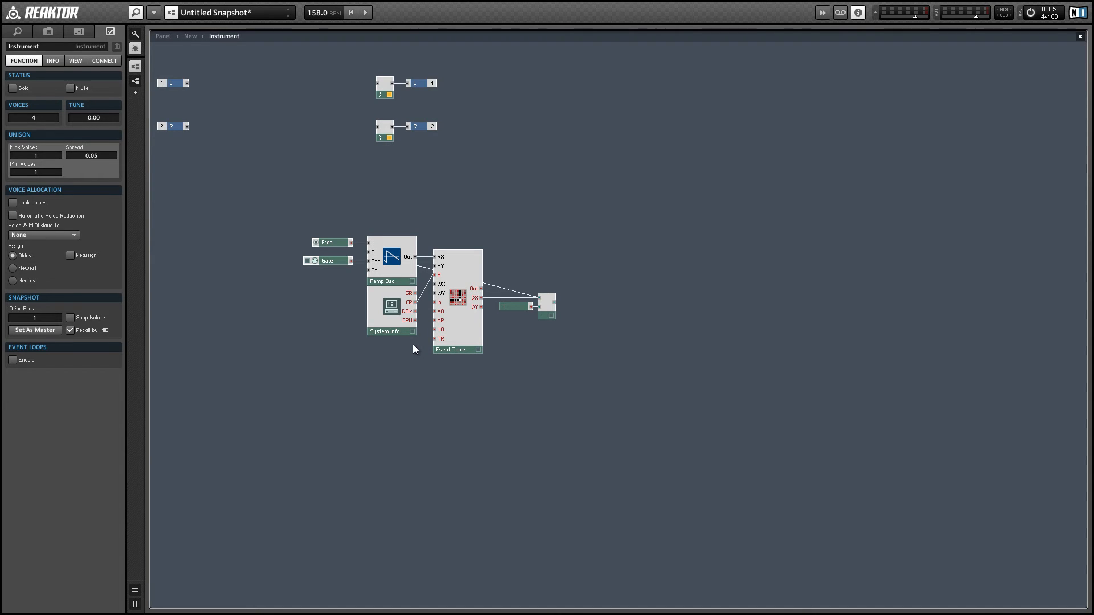
mouse_move(466, 309)
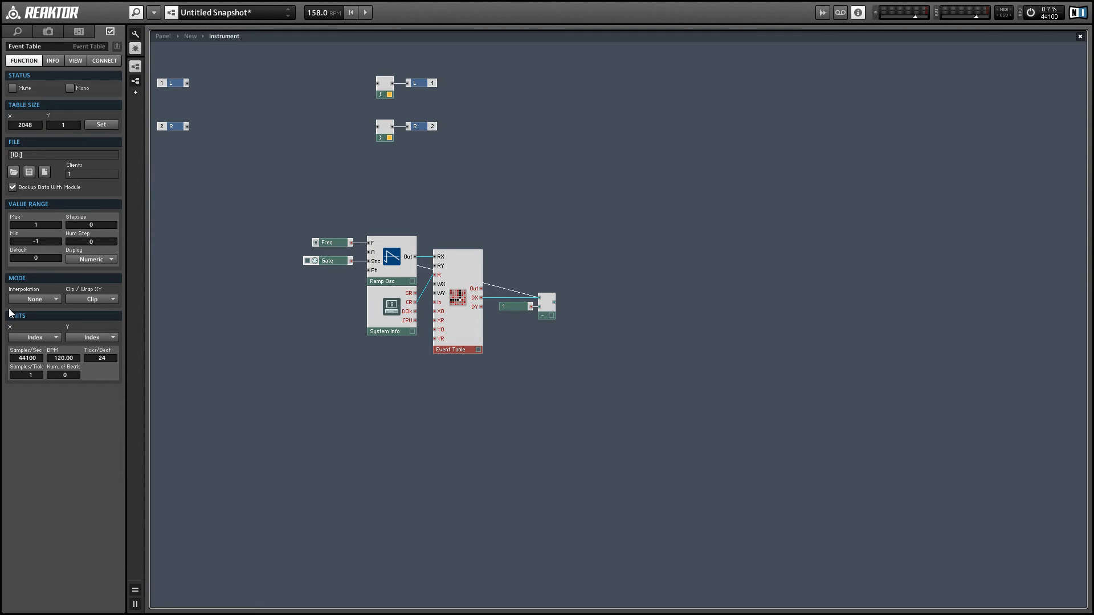
- Set the Event Table's Mode > Interpolation to X
click(34, 299)
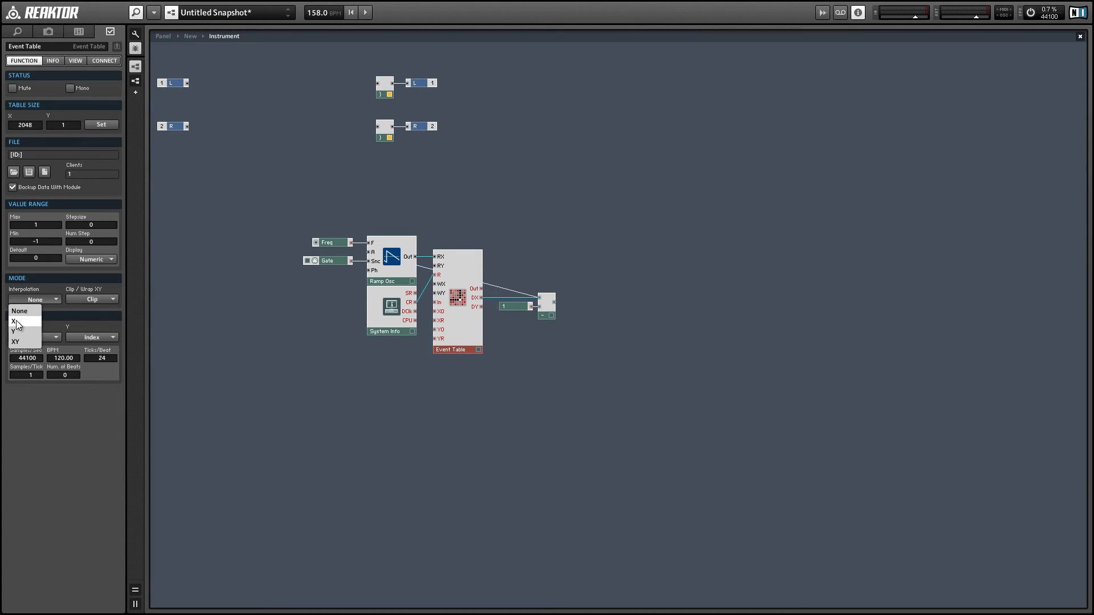
click(16, 321)
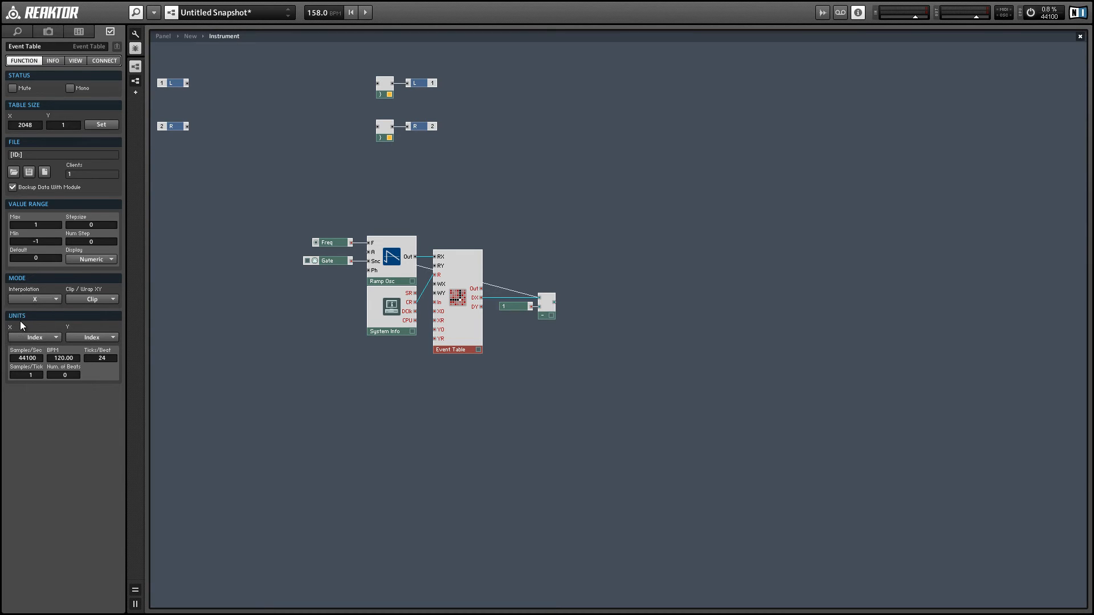
mouse_move(193, 310)
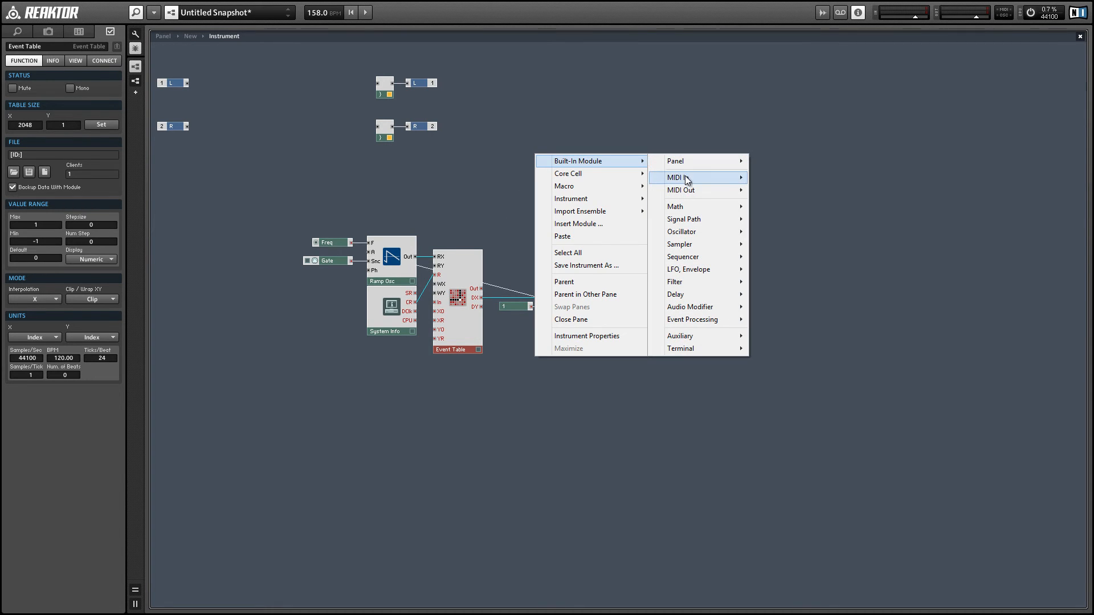
- Add NotePitch and a Sawtooth oscillator, wiring Gate into its amplitude
click(677, 177)
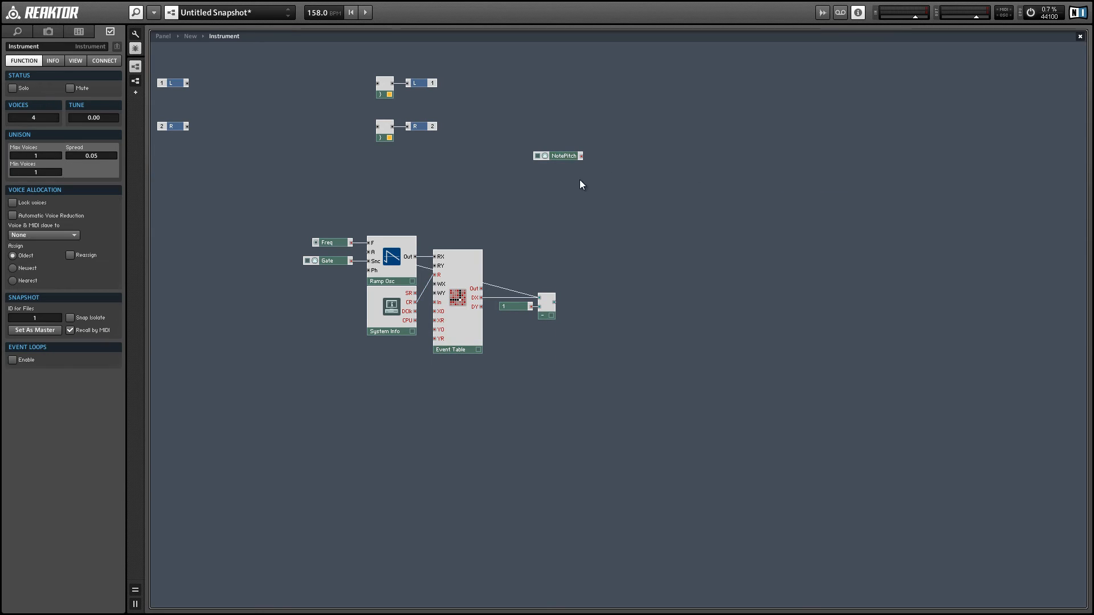
right_click(581, 183)
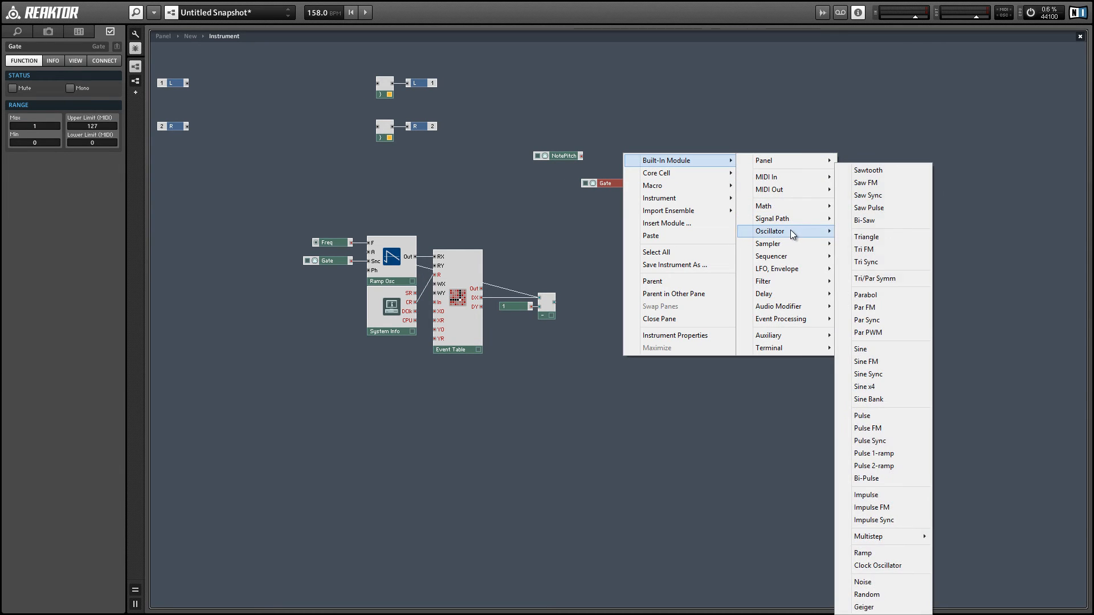
click(867, 170)
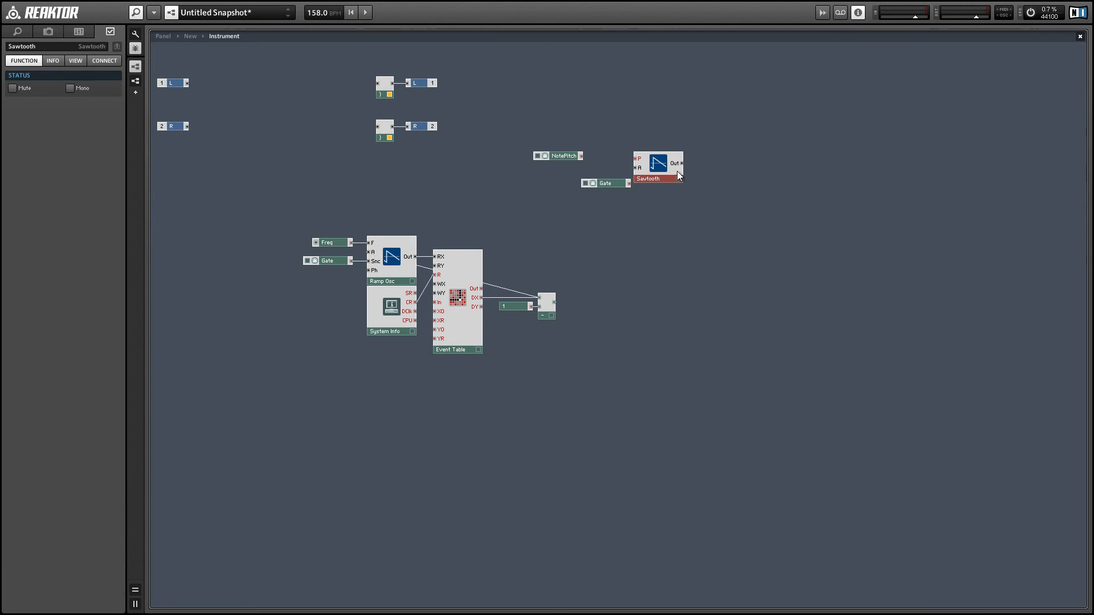
click(606, 182)
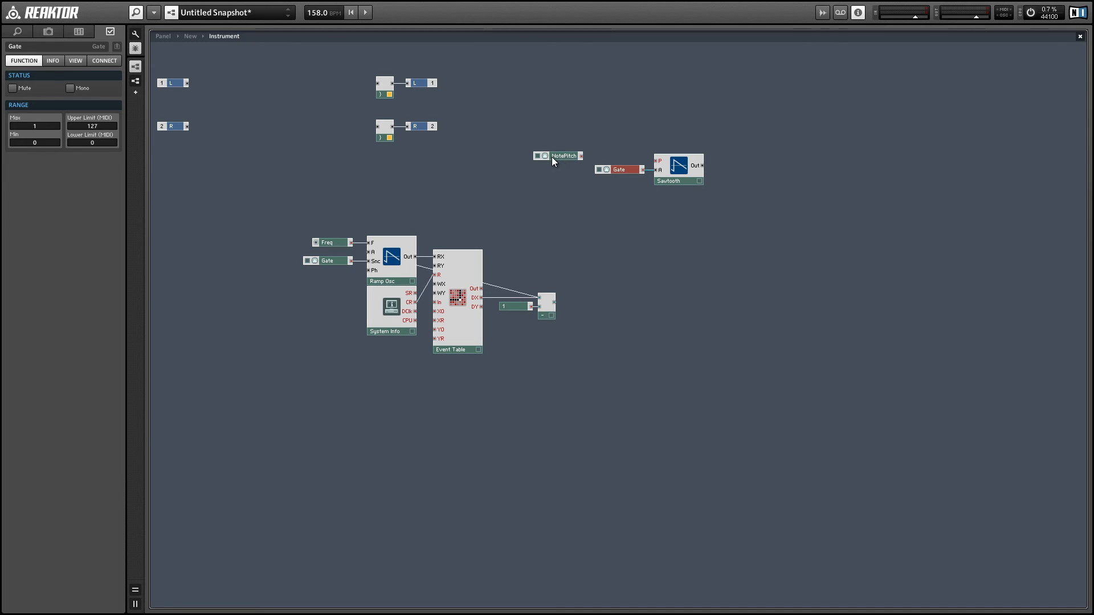
- Add a Math Add module and feed NotePitch into it
right_click(596, 314)
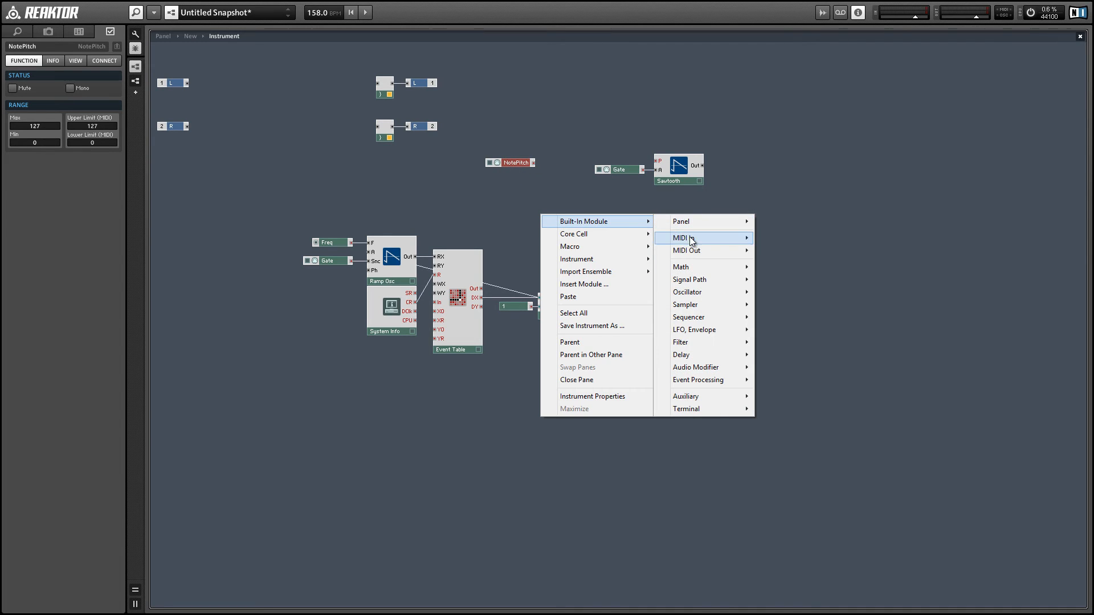
click(706, 238)
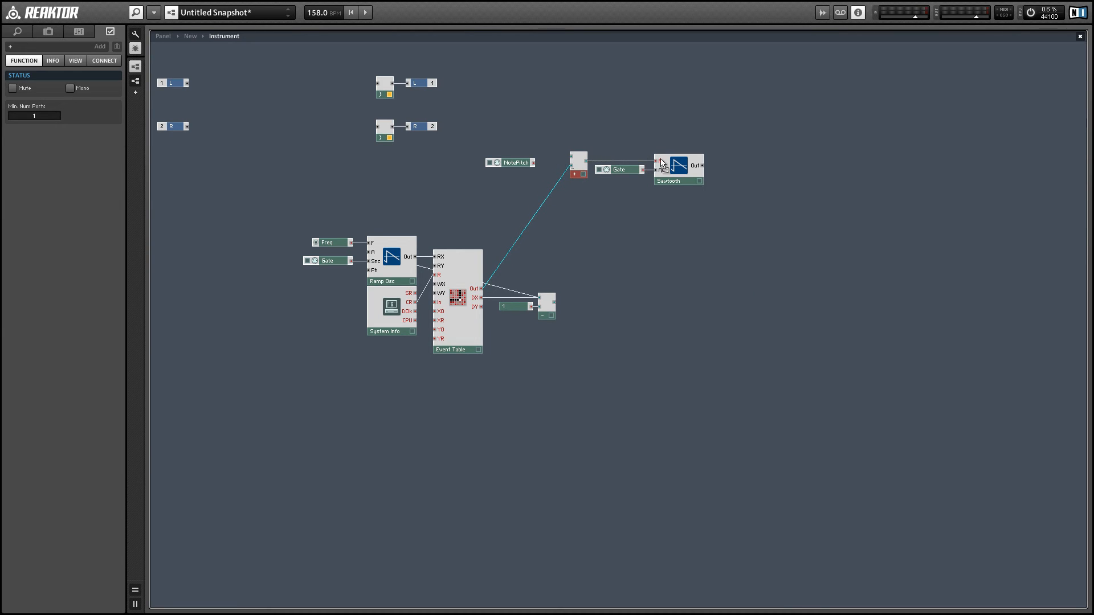
mouse_move(572, 155)
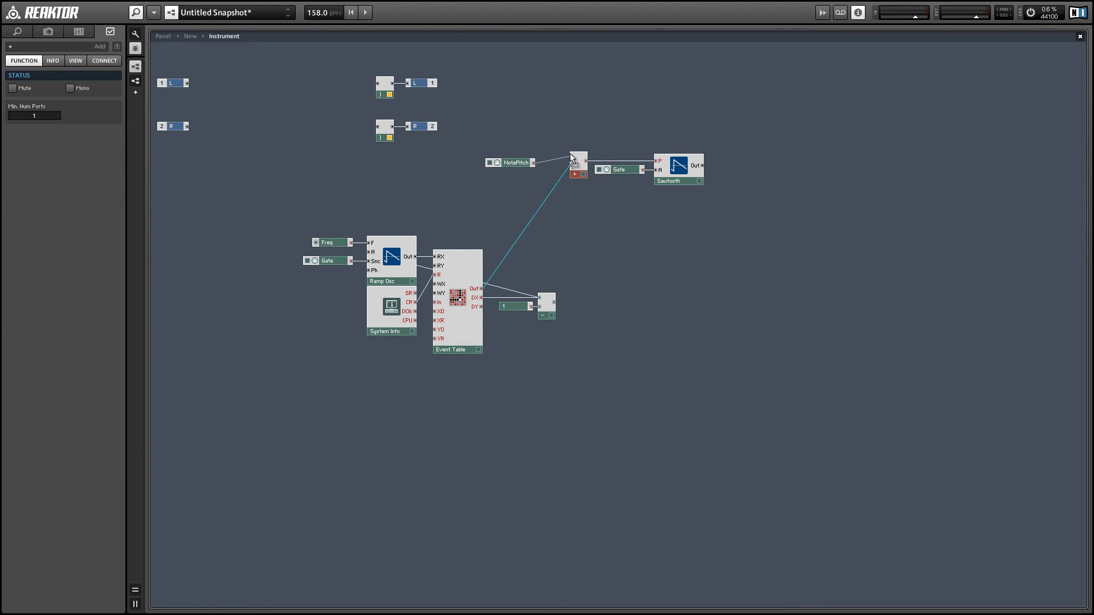
click(515, 162)
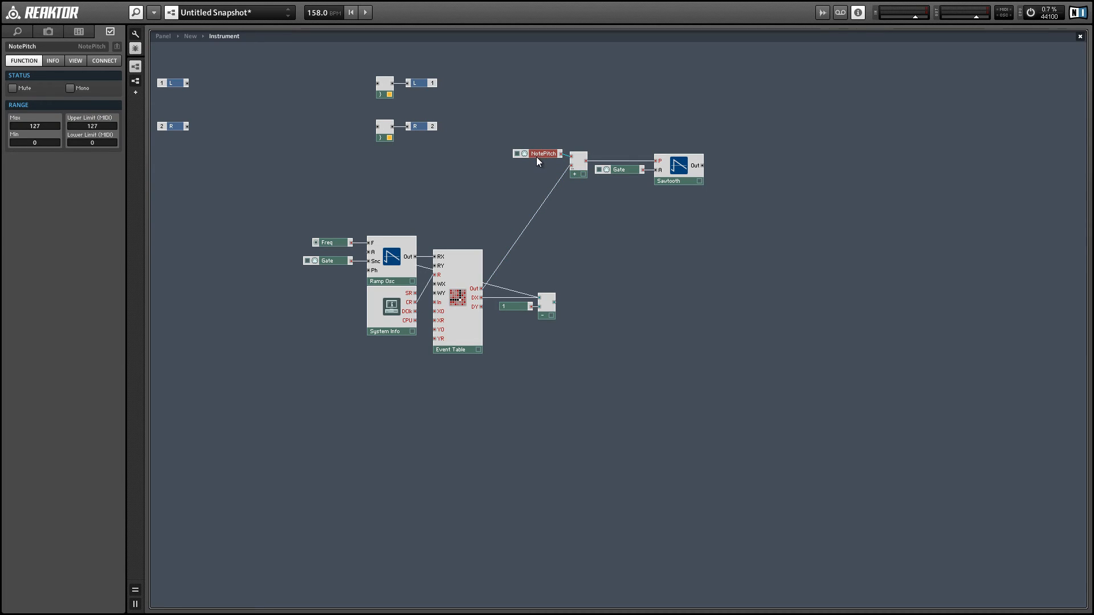
click(625, 187)
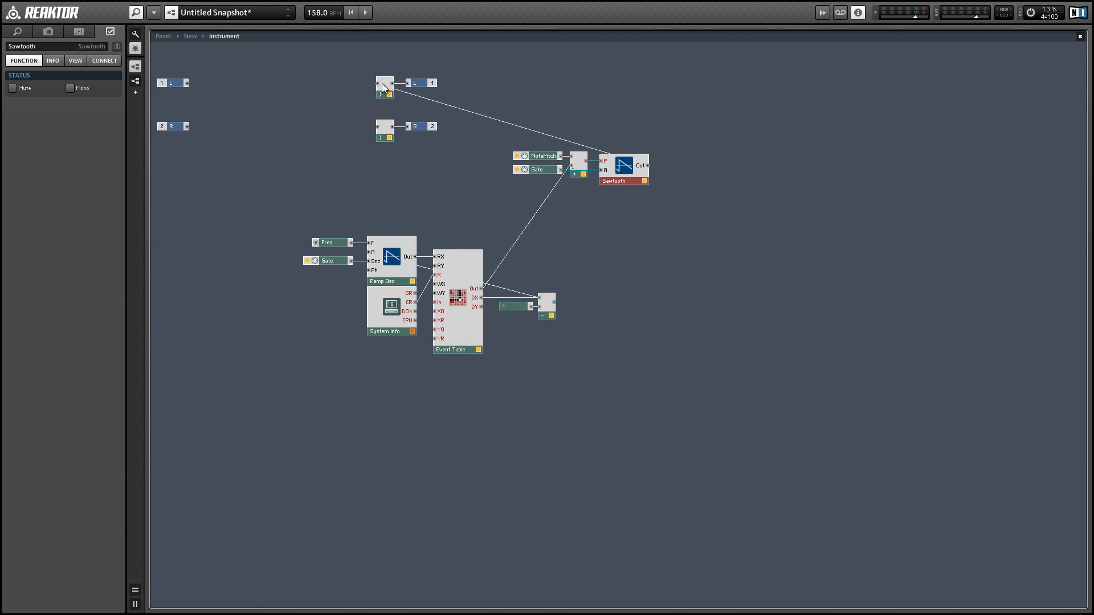
- On the panel, place Freq beside the table, raise it, and draw a zigzag wave
click(162, 36)
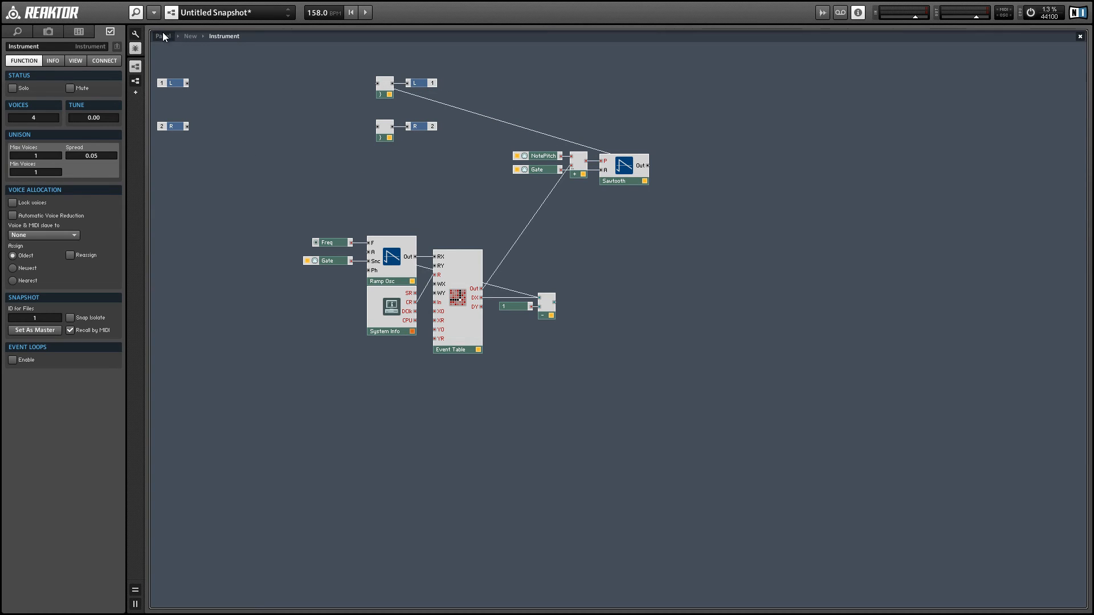
click(135, 47)
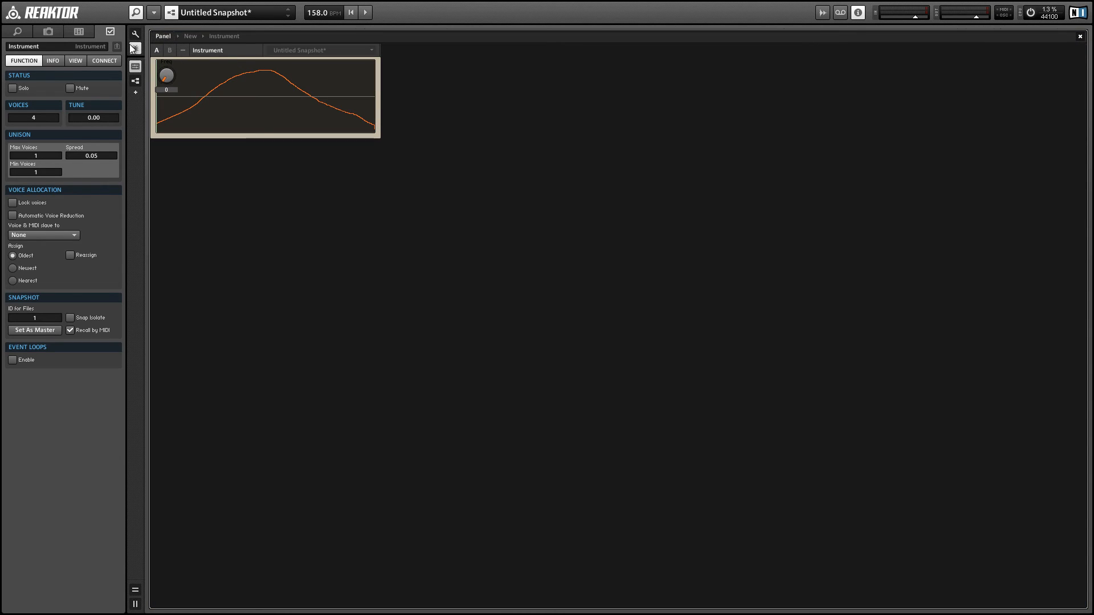
click(394, 114)
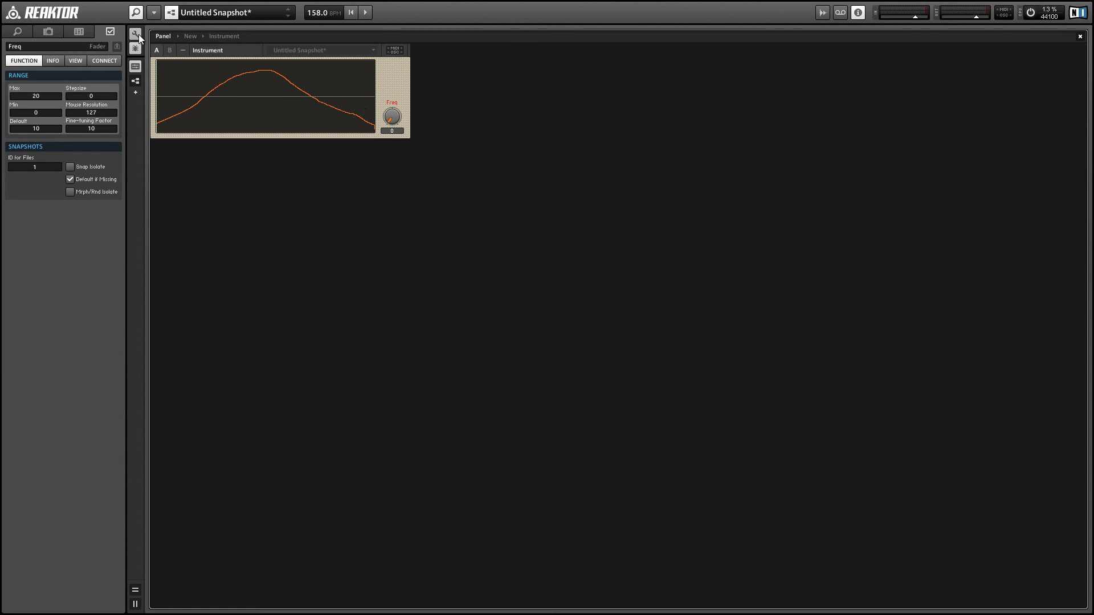
drag(392, 115, 394, 110)
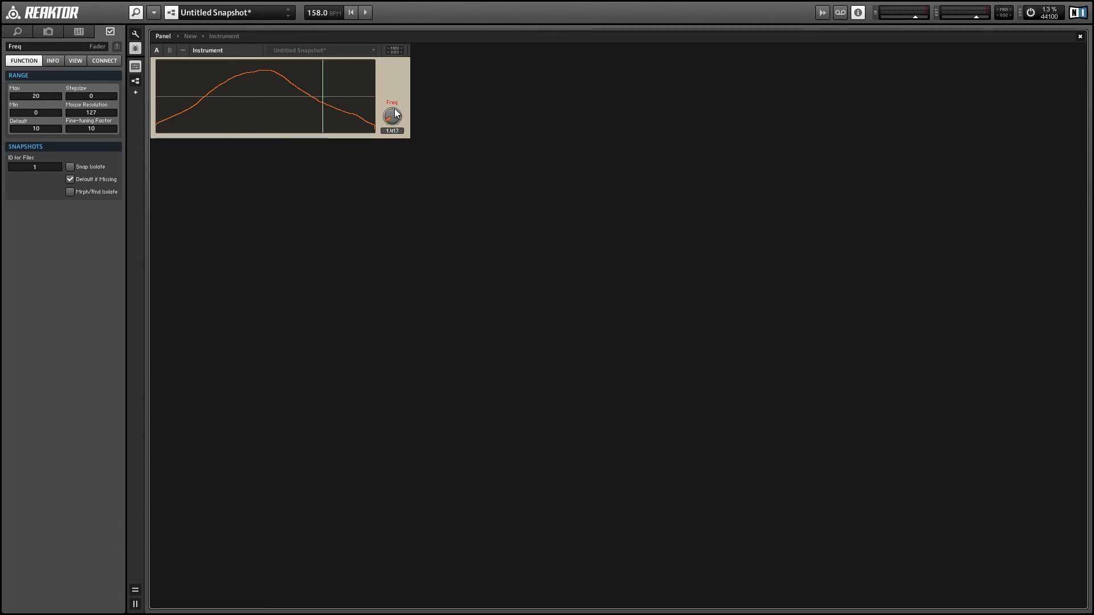
mouse_move(355, 102)
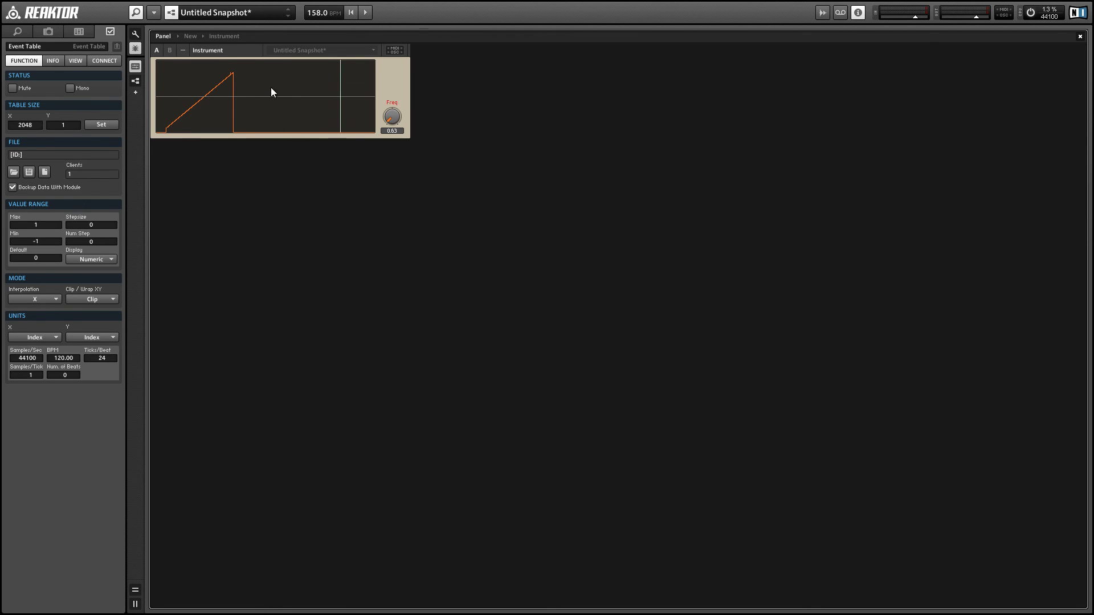
drag(233, 74, 292, 97)
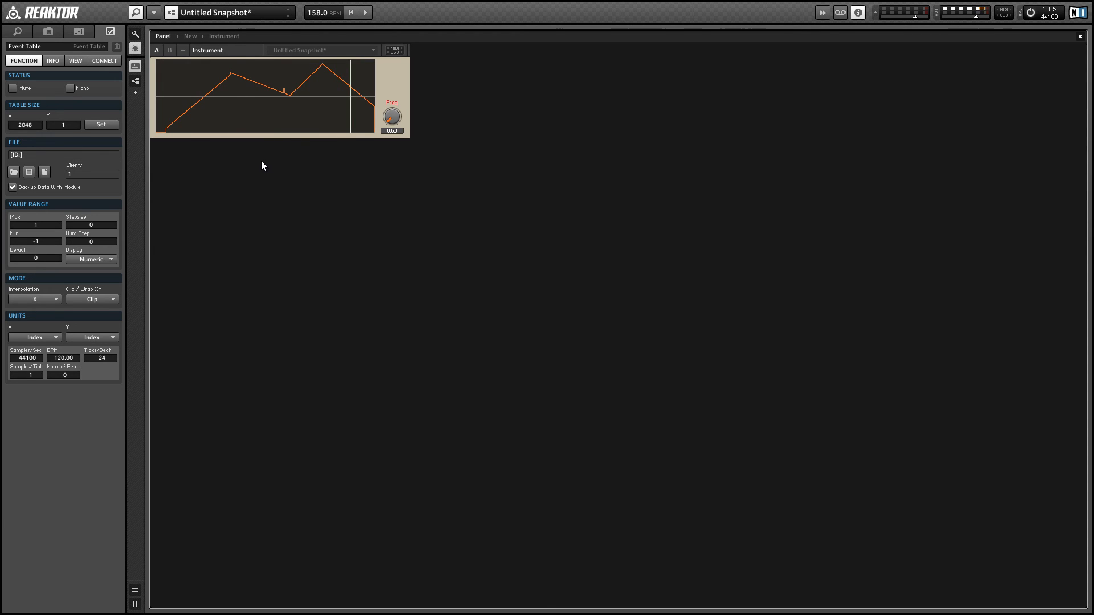
mouse_move(345, 82)
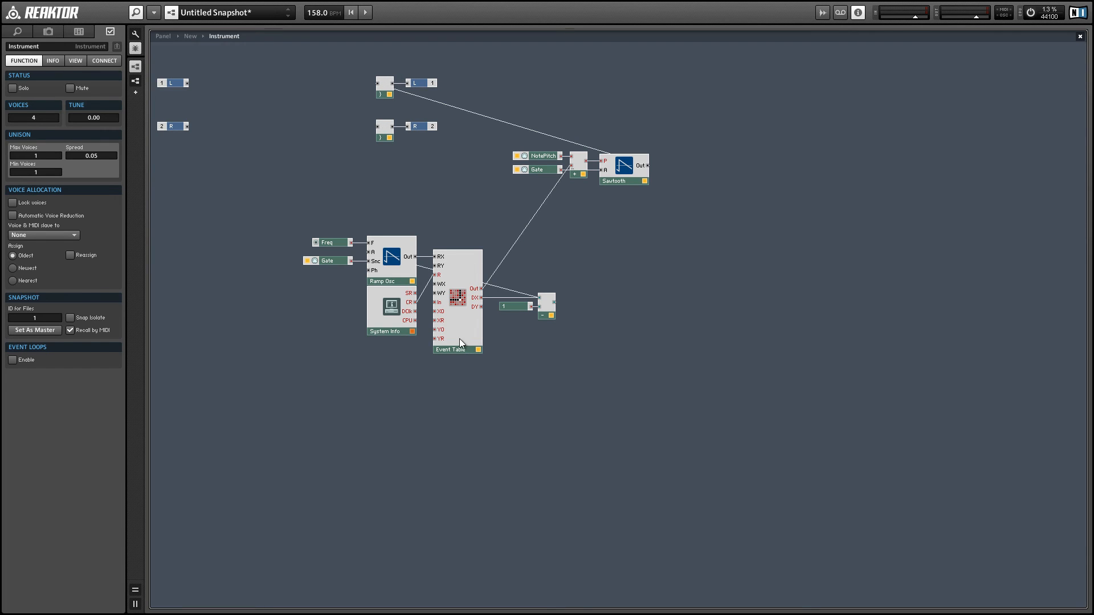
- Select the Event Table module to edit its value range
click(456, 348)
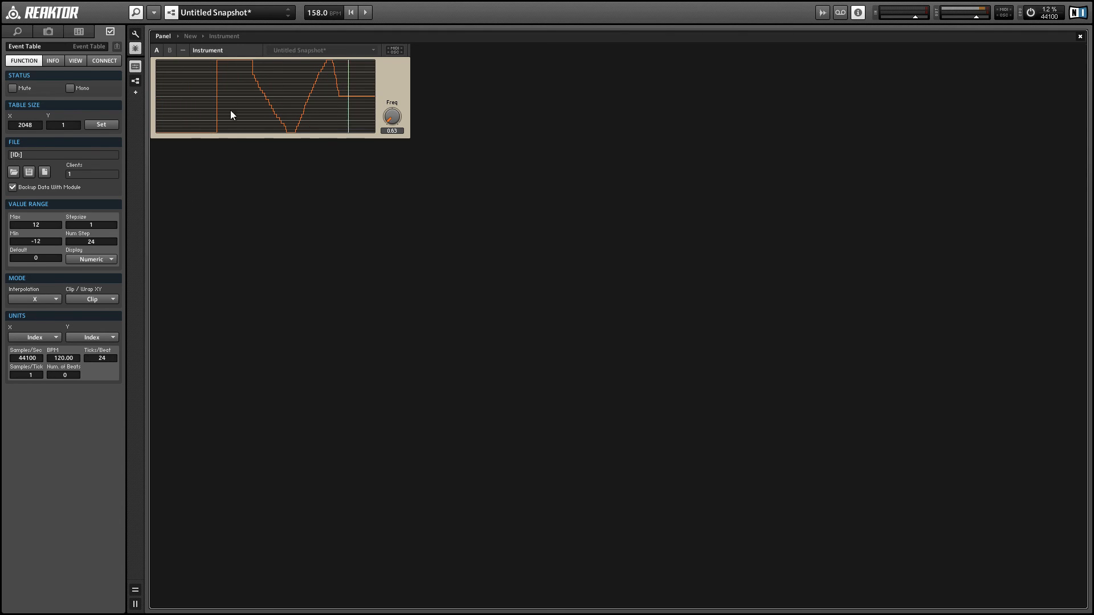
- Redraw the Event Table curve as flat semitone steps and raise the LFO Freq knob
drag(233, 115, 333, 80)
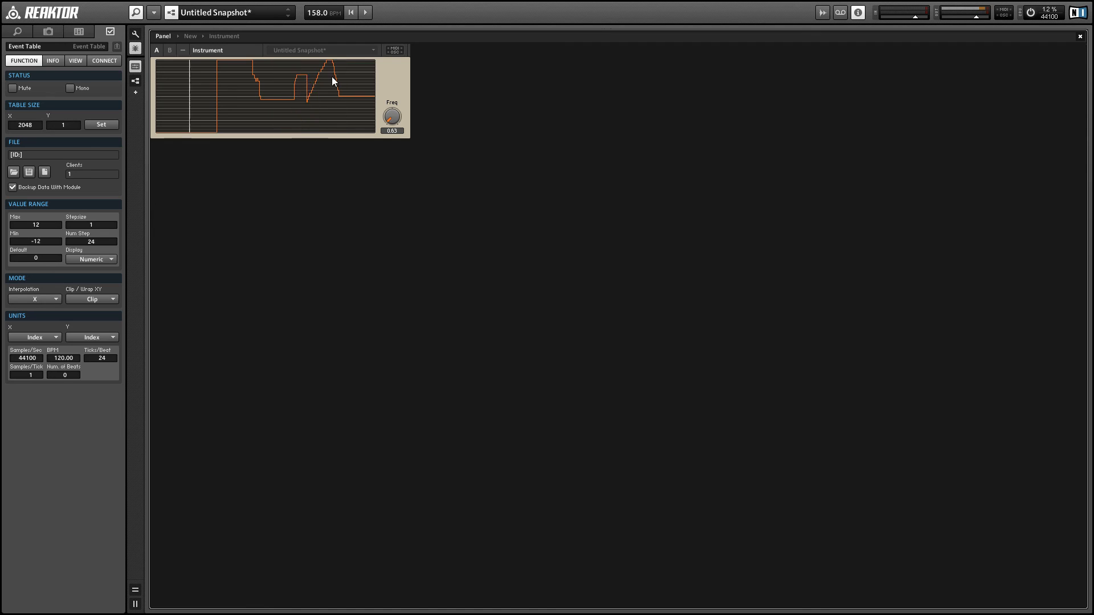
drag(332, 81, 380, 92)
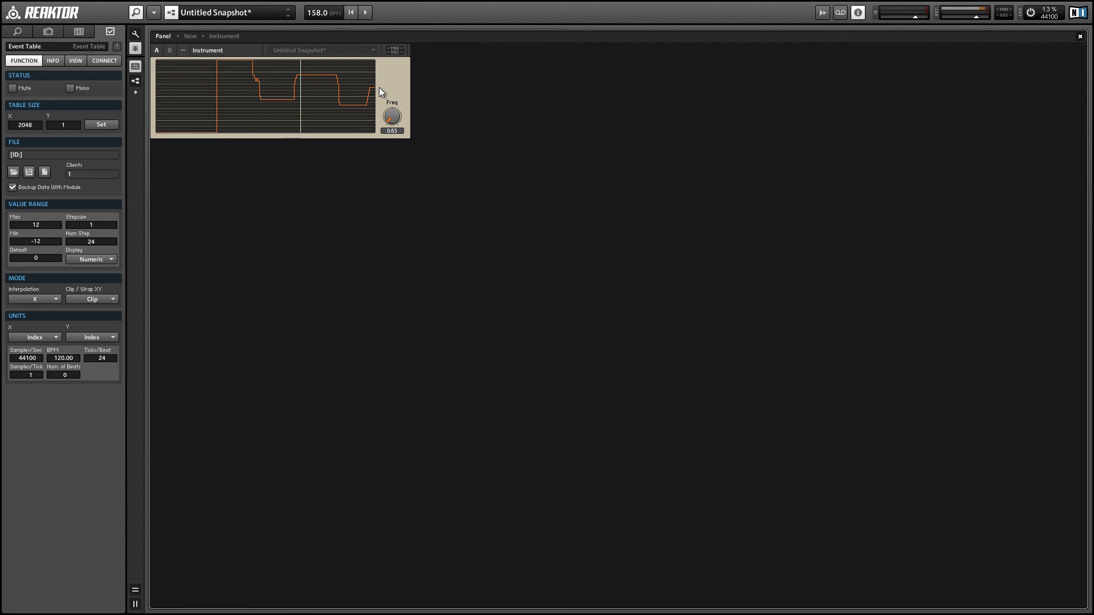
click(392, 115)
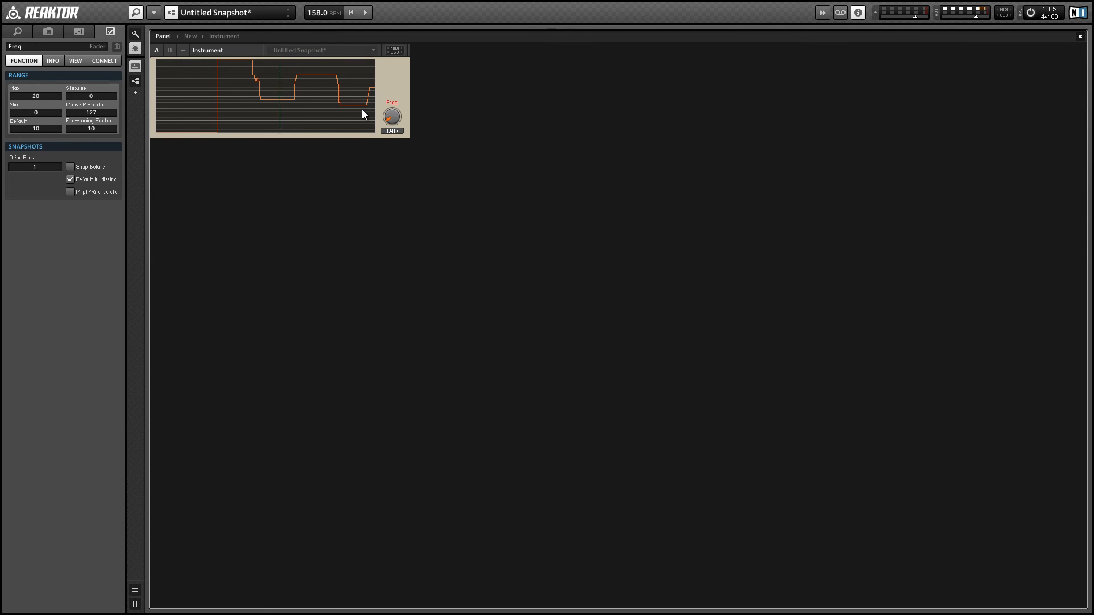
mouse_move(363, 114)
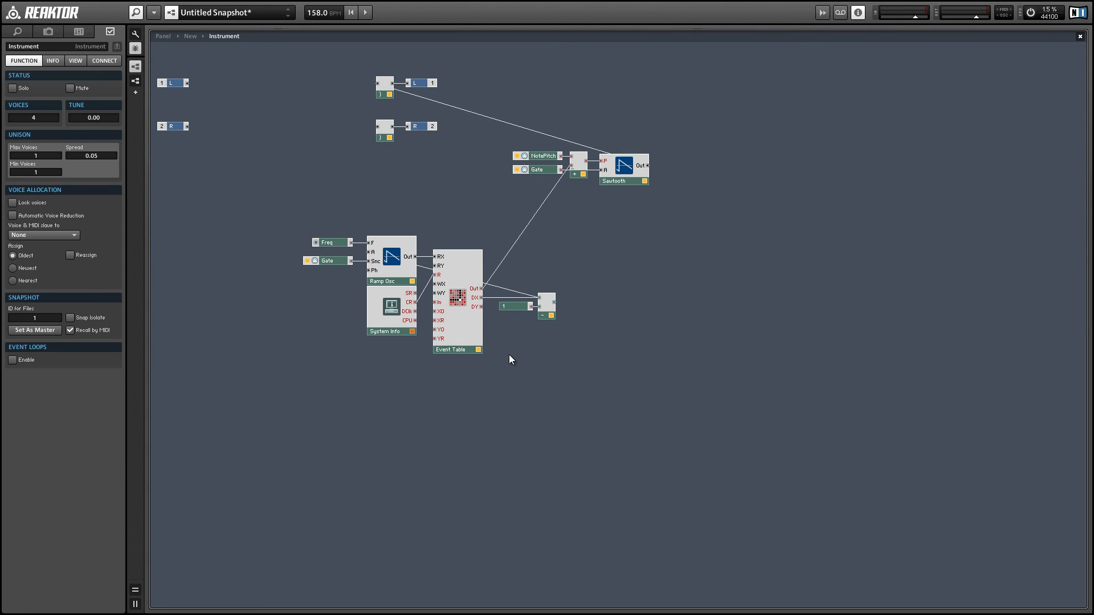
mouse_move(544, 342)
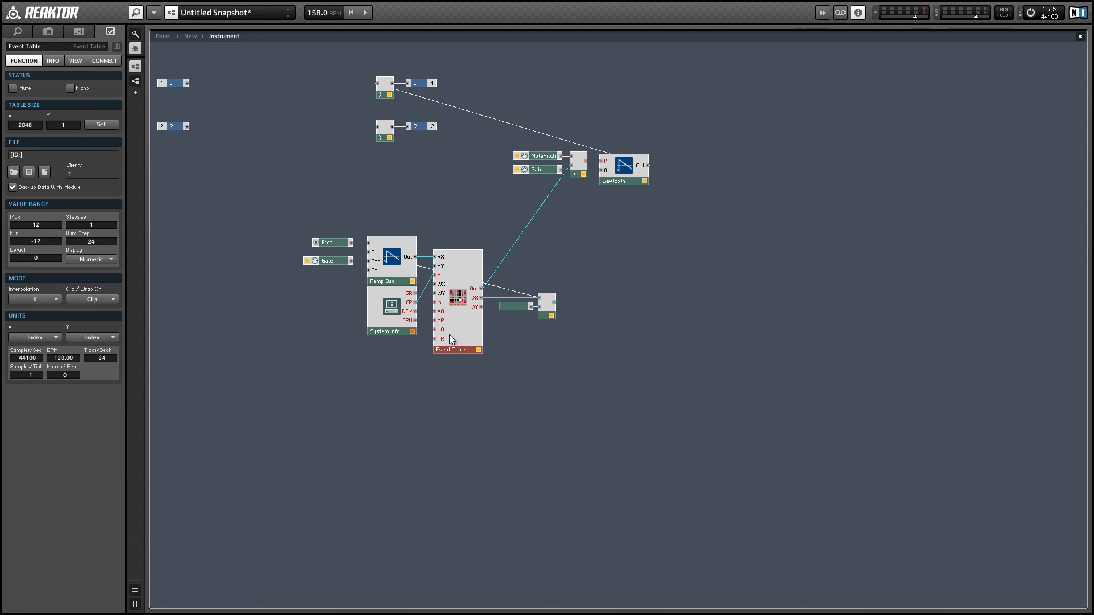
mouse_move(451, 341)
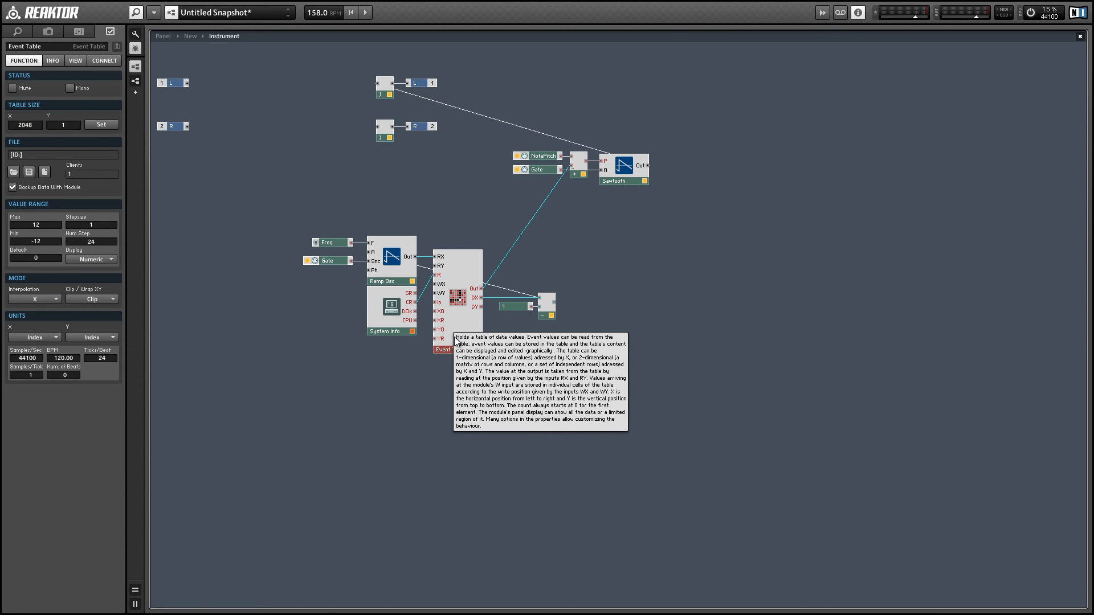